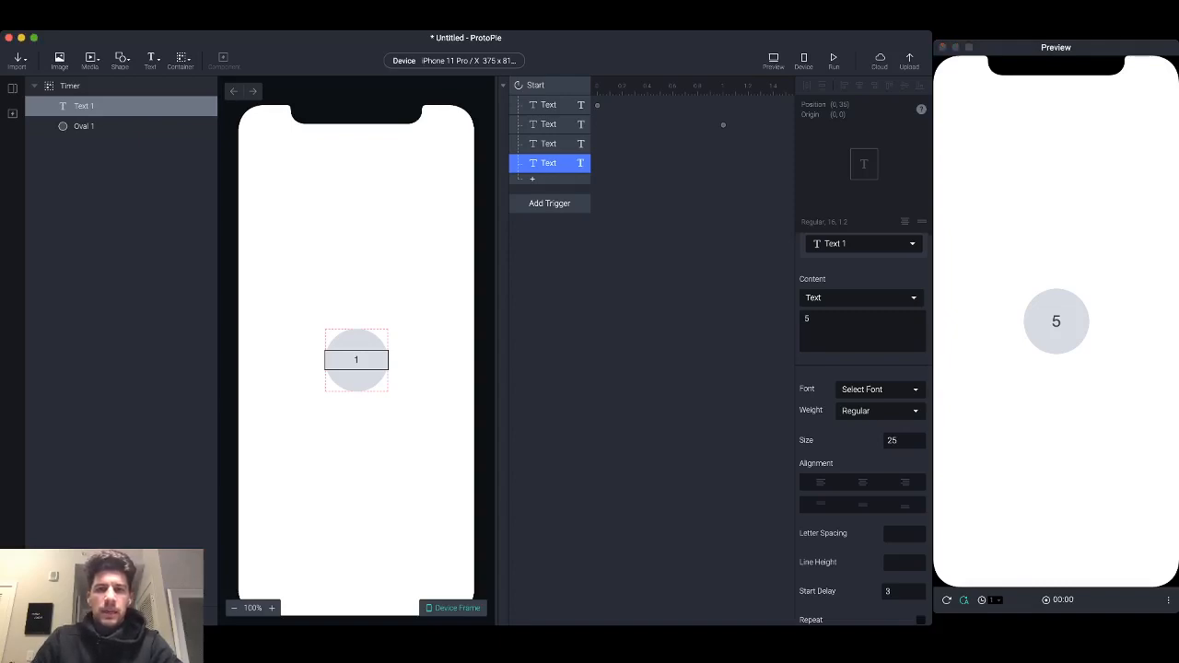
Select the old Timer container and Start trigger for deletion from Scene 1
click(536, 84)
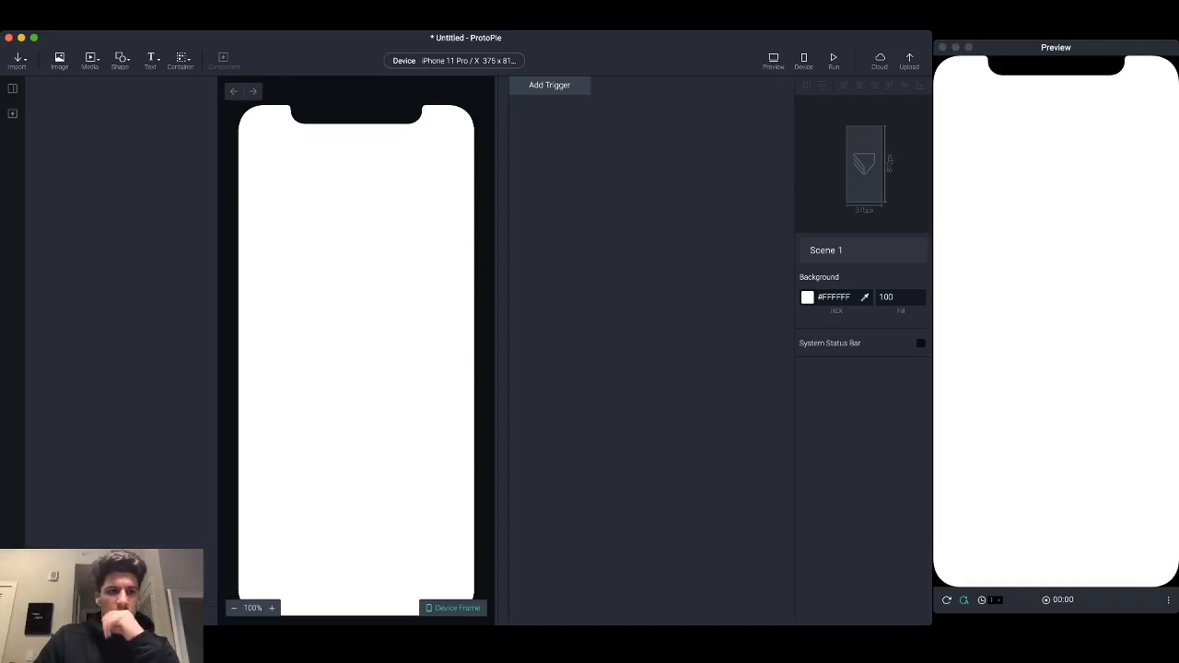
click(13, 113)
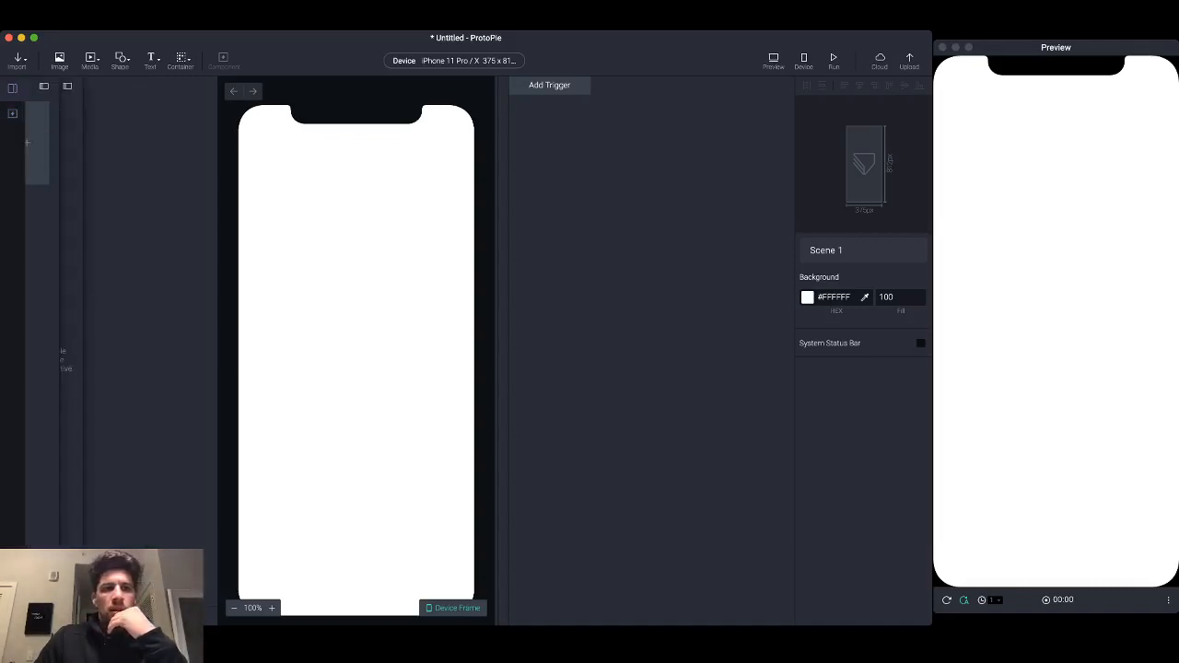
click(13, 87)
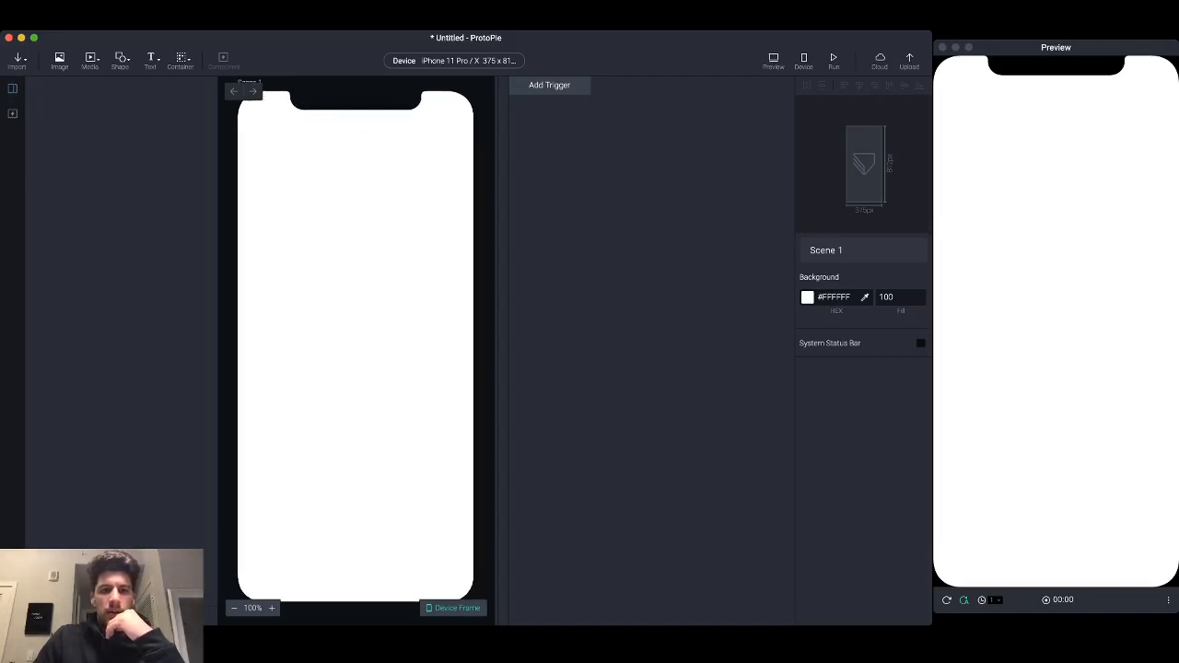
click(234, 608)
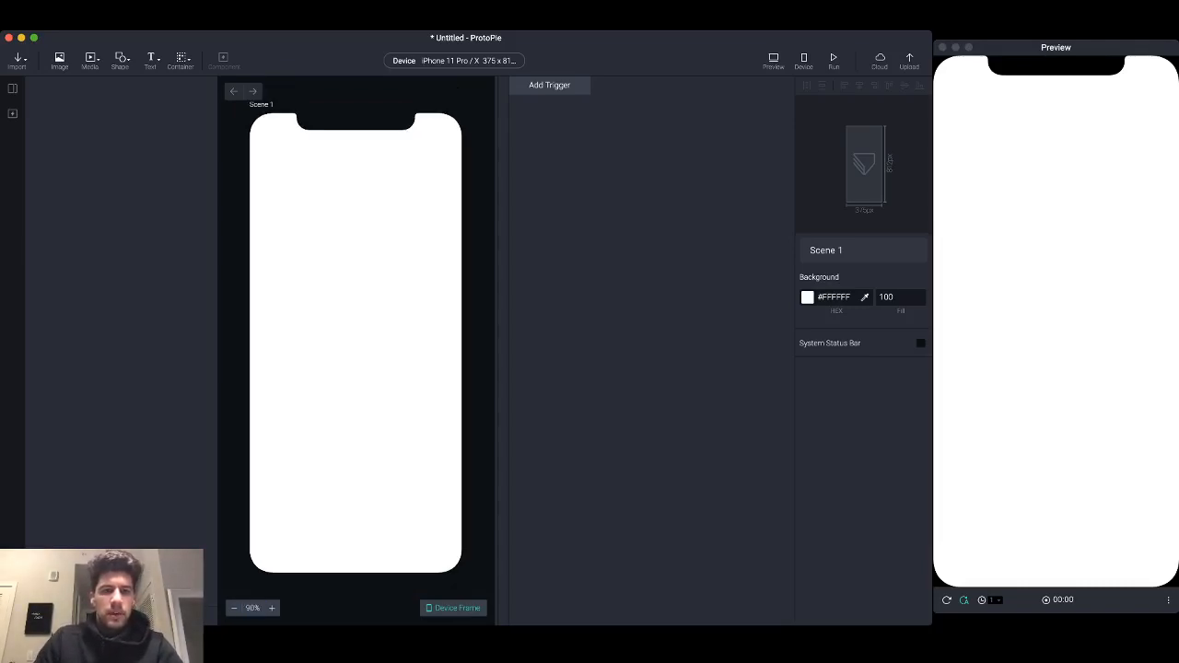
Add an oval shape and move it to the centre of the screen
click(120, 61)
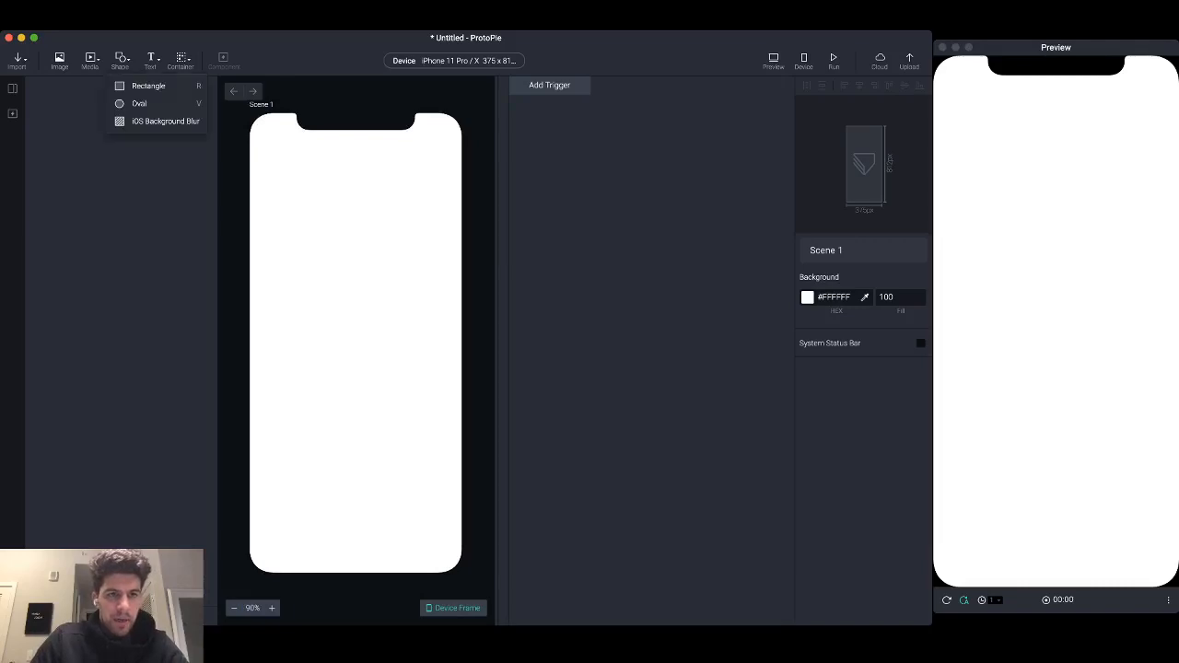
click(139, 103)
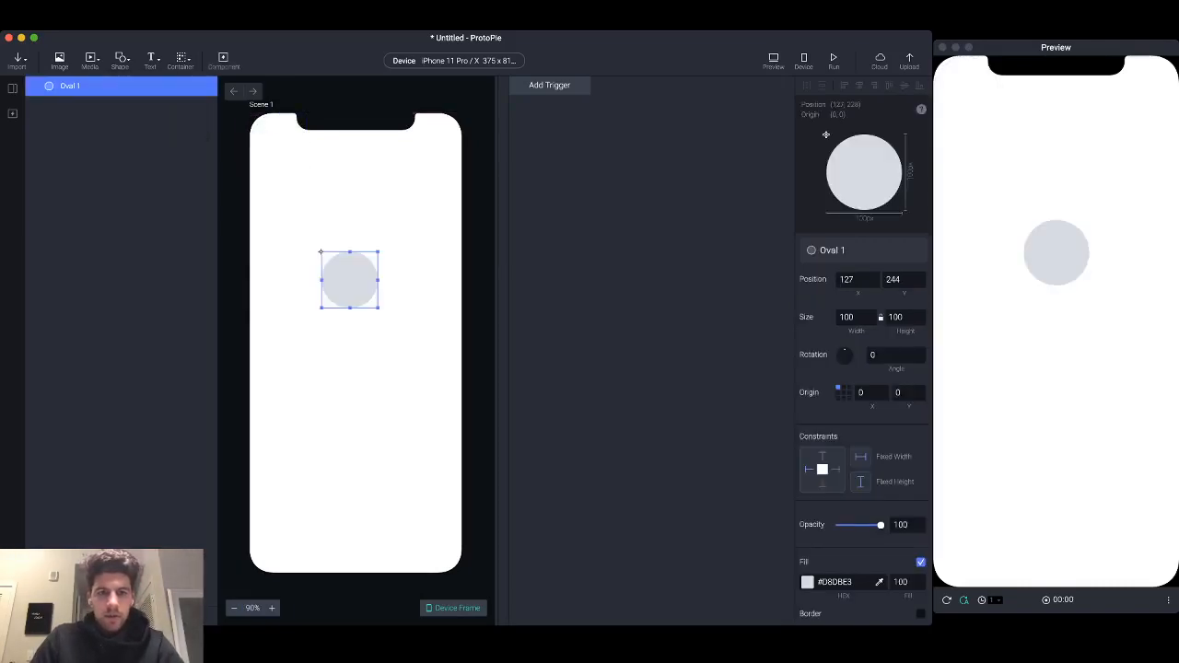
drag(349, 280, 356, 342)
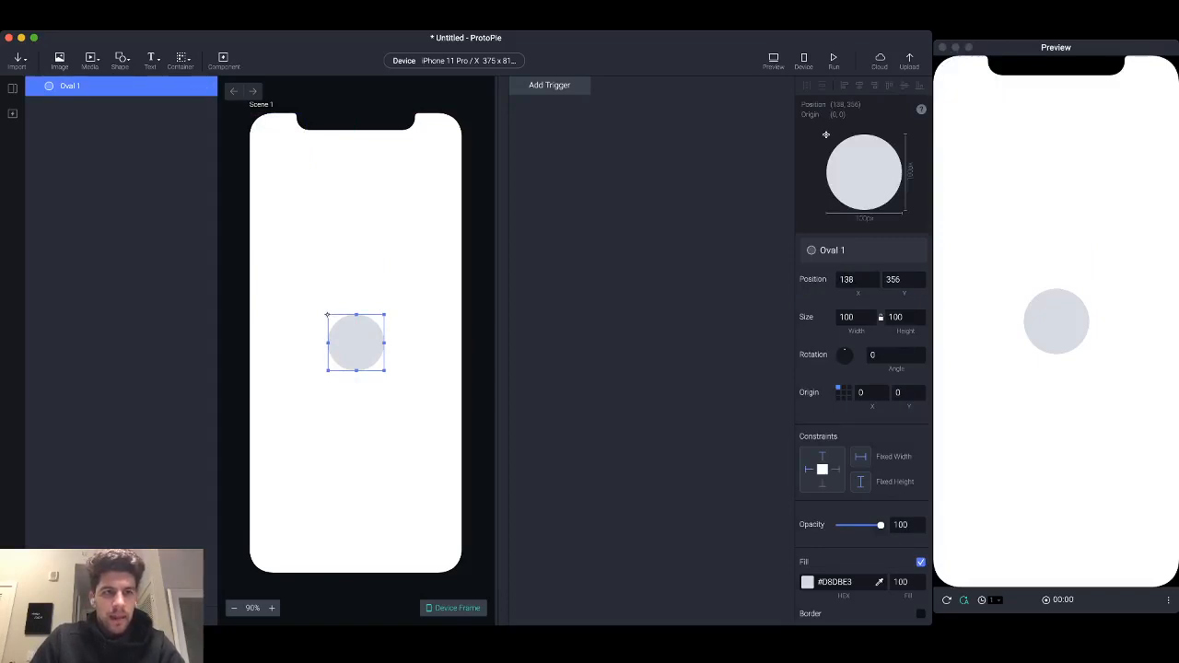
Add a text layer over the circle and centre-align its number
click(151, 60)
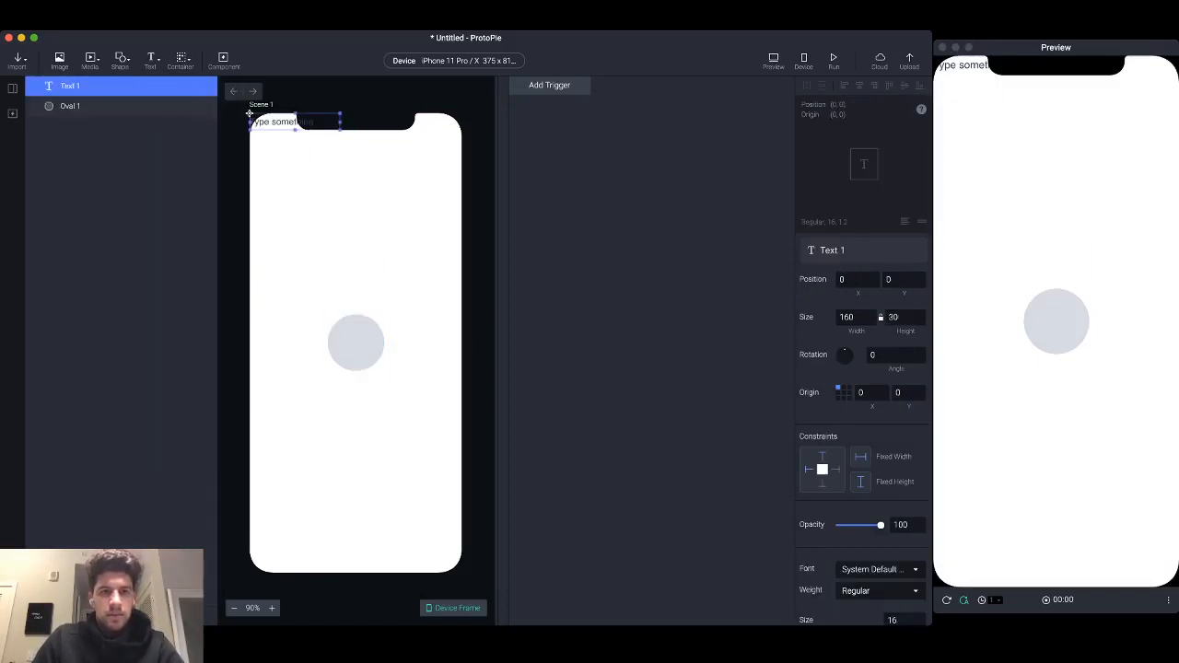
drag(293, 121, 372, 342)
text(1)
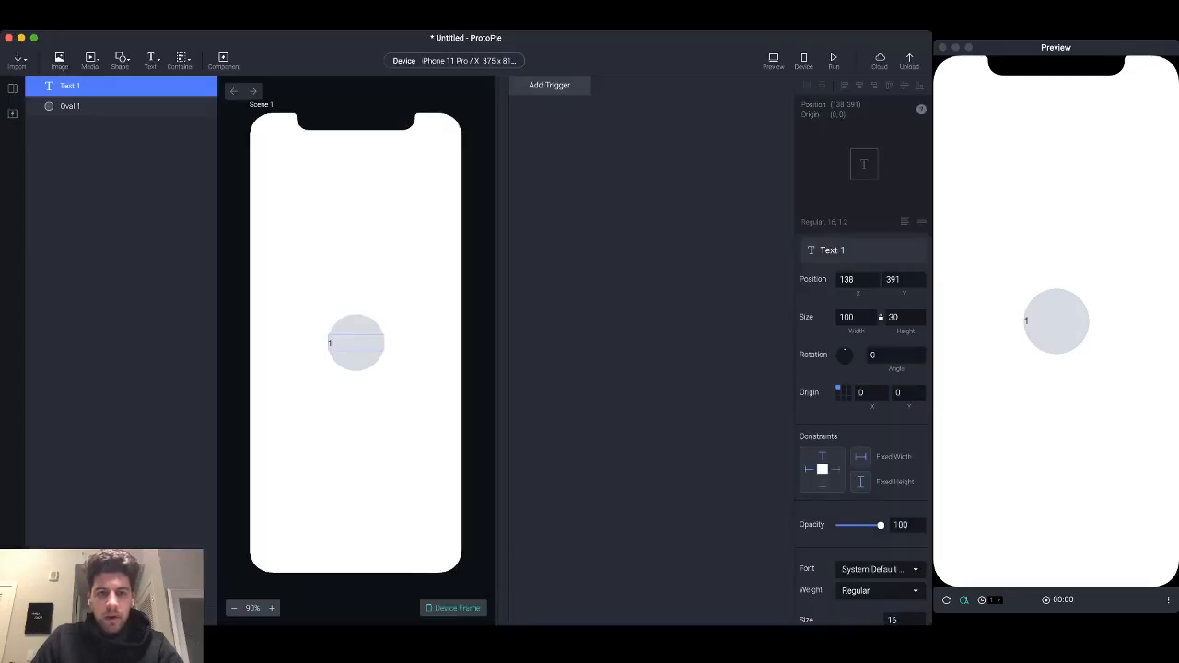
click(356, 343)
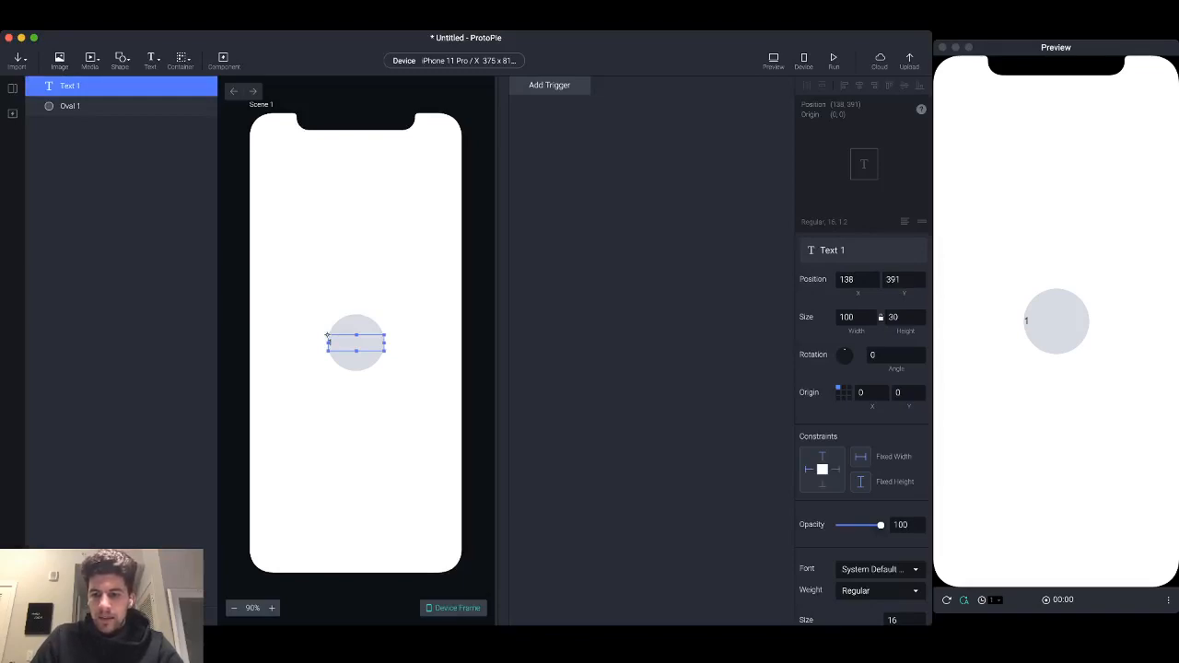
scroll(down, 3)
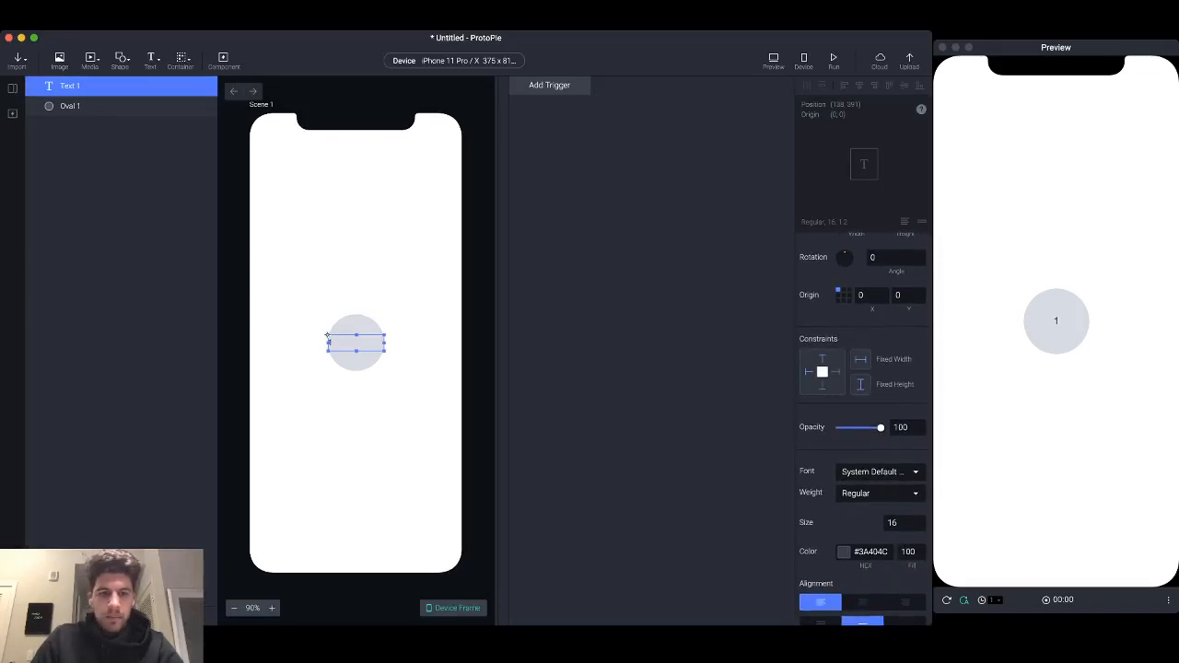
click(70, 106)
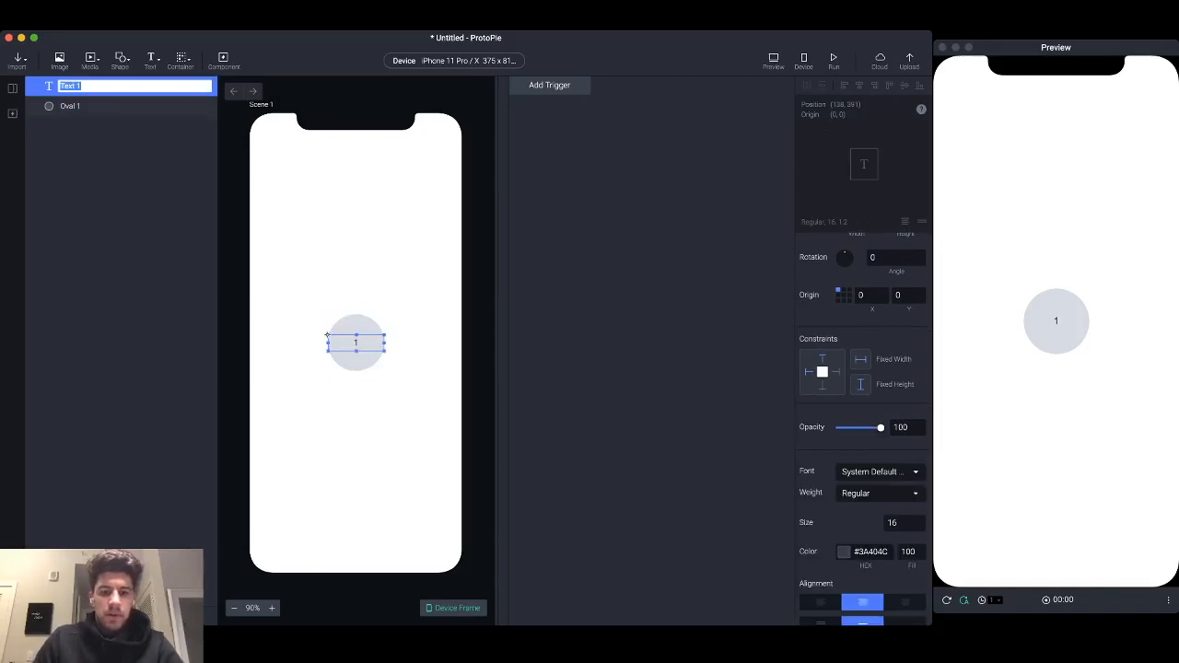
text(T)
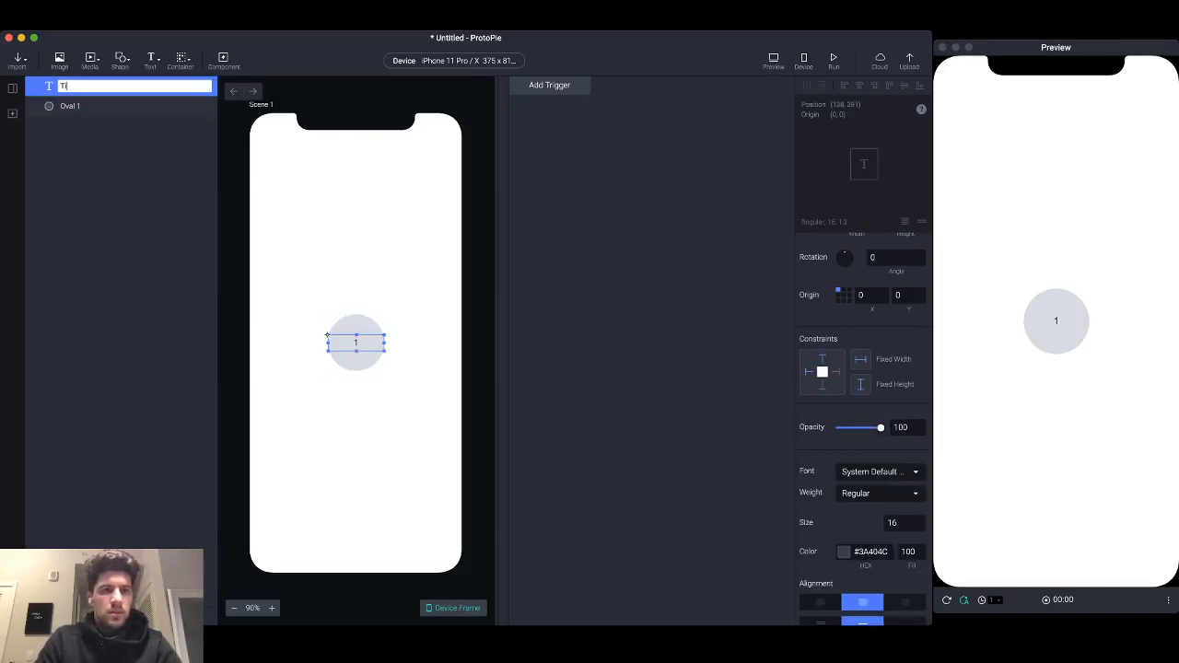
Rename the circle layer 'Bg' and the group container 'TimerDisplay'
click(70, 105)
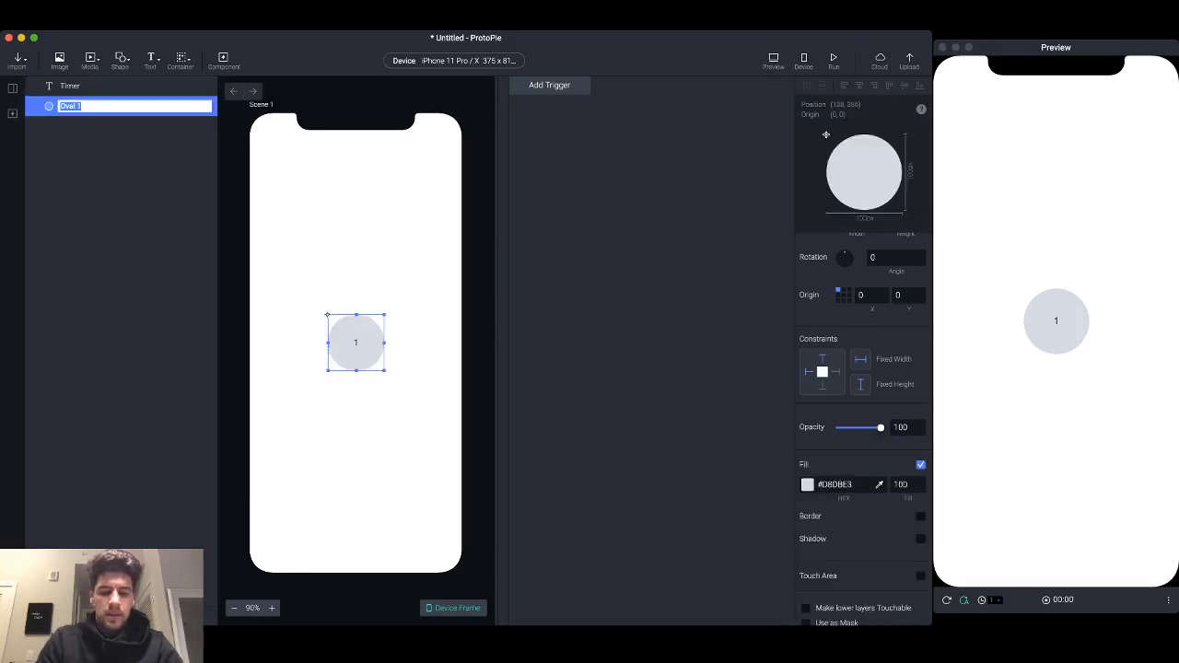
text(Bg)
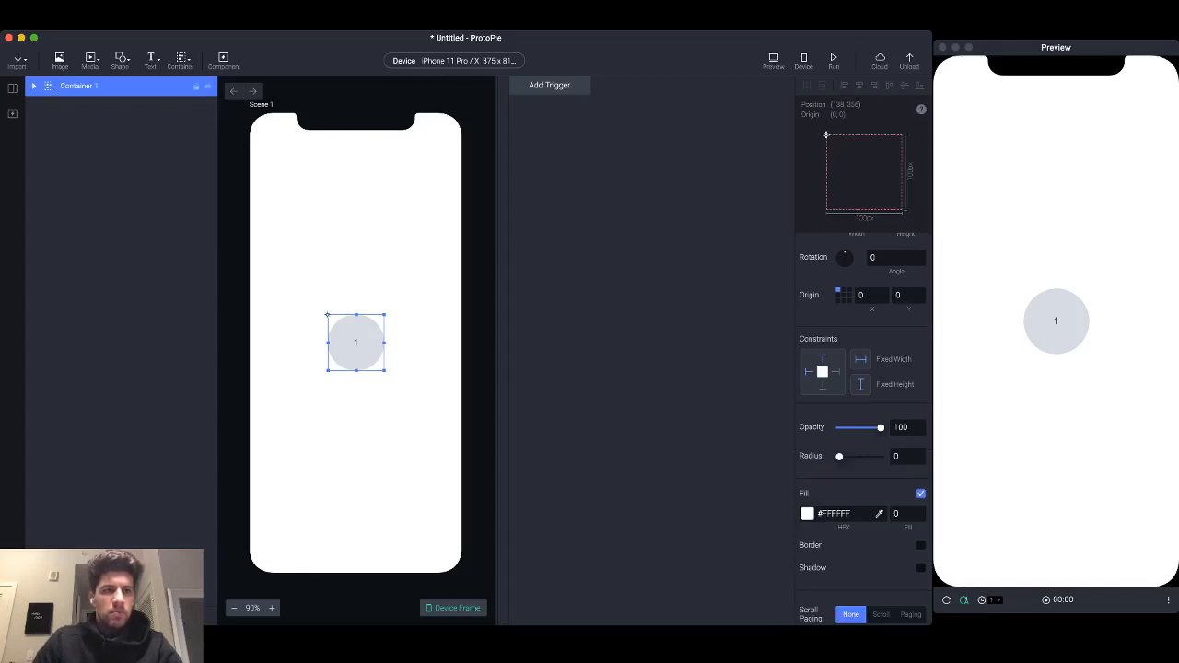
double_click(79, 86)
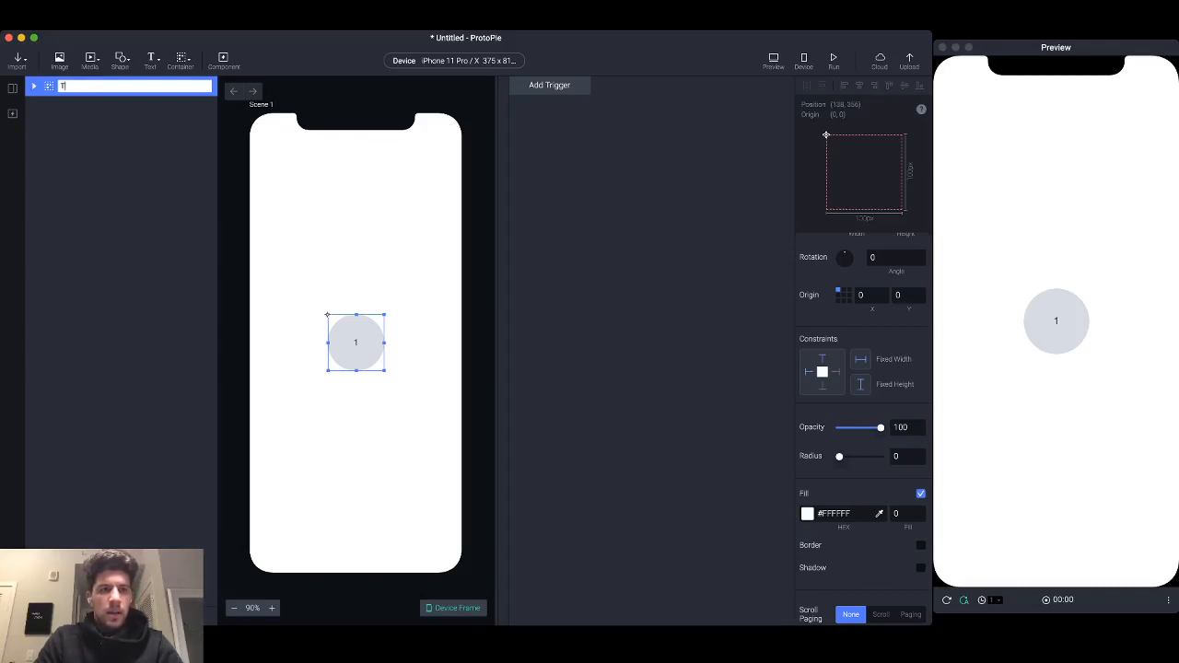
text(TimerDisplay)
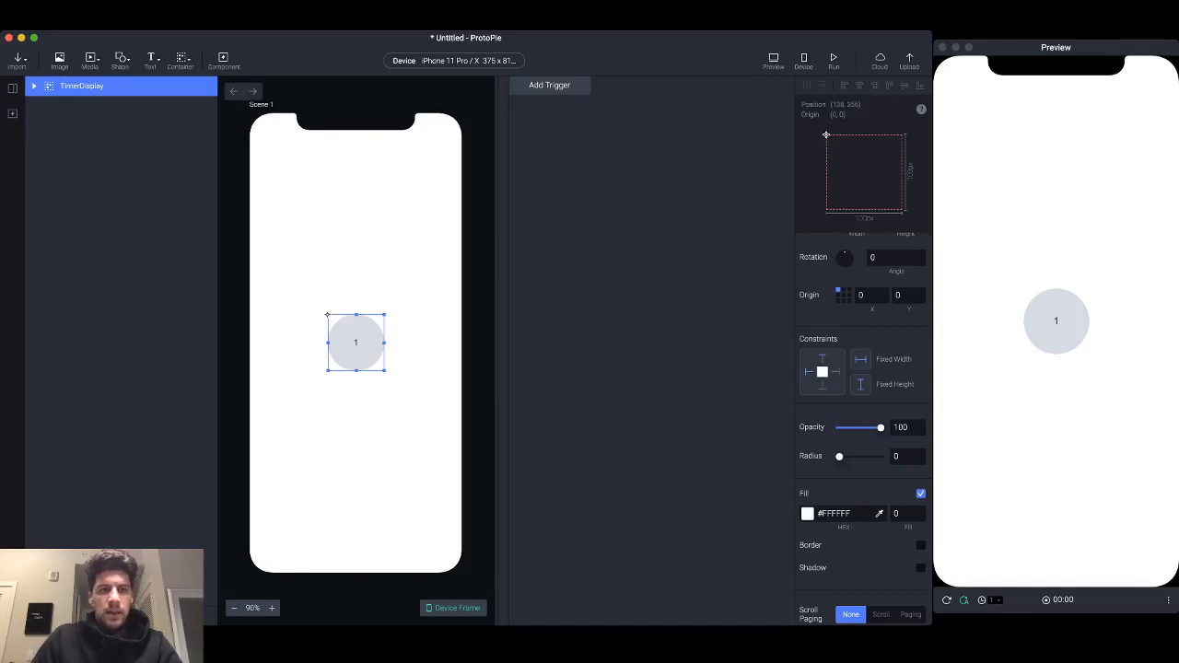
click(90, 60)
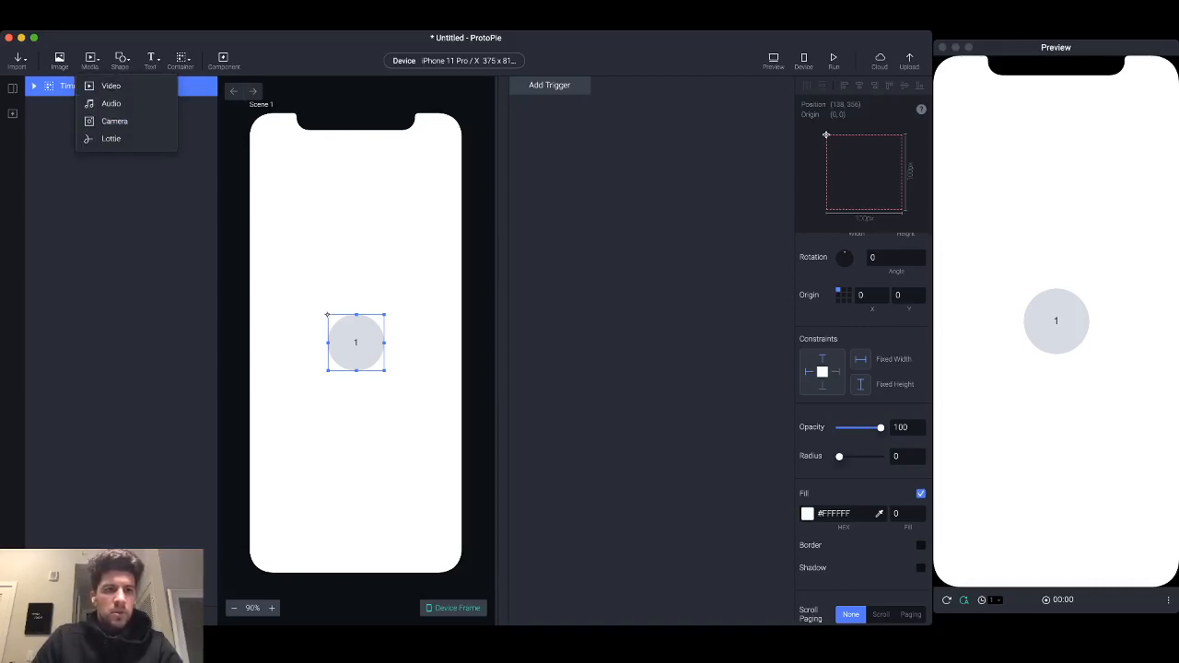
mouse_move(110, 103)
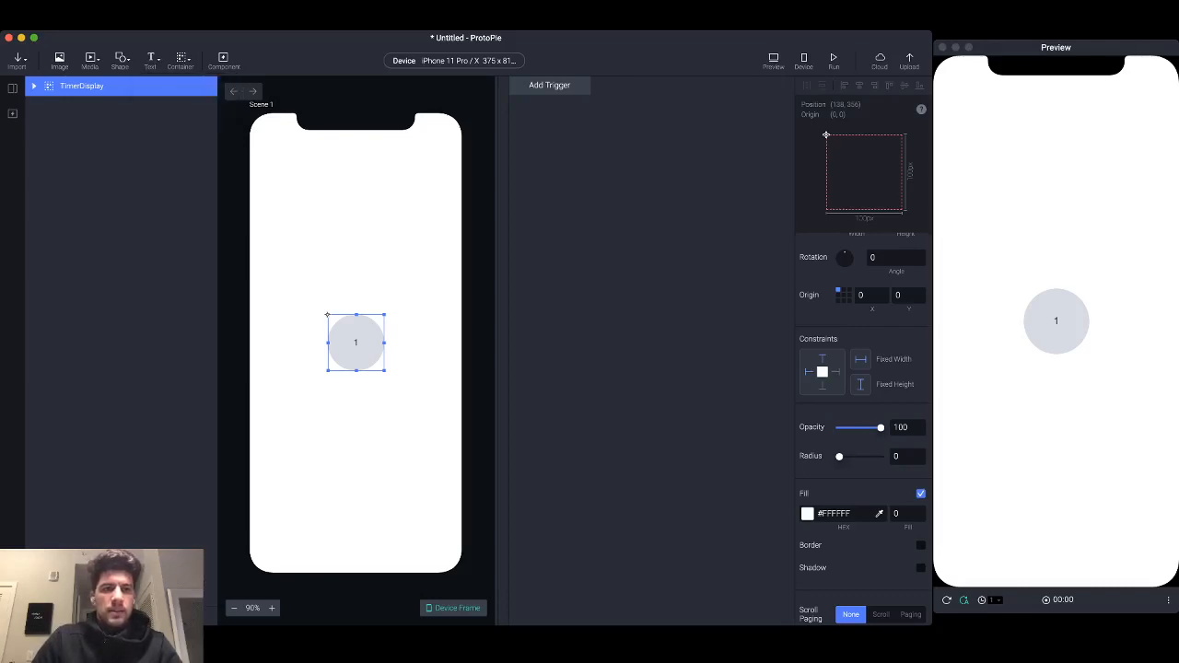
click(181, 59)
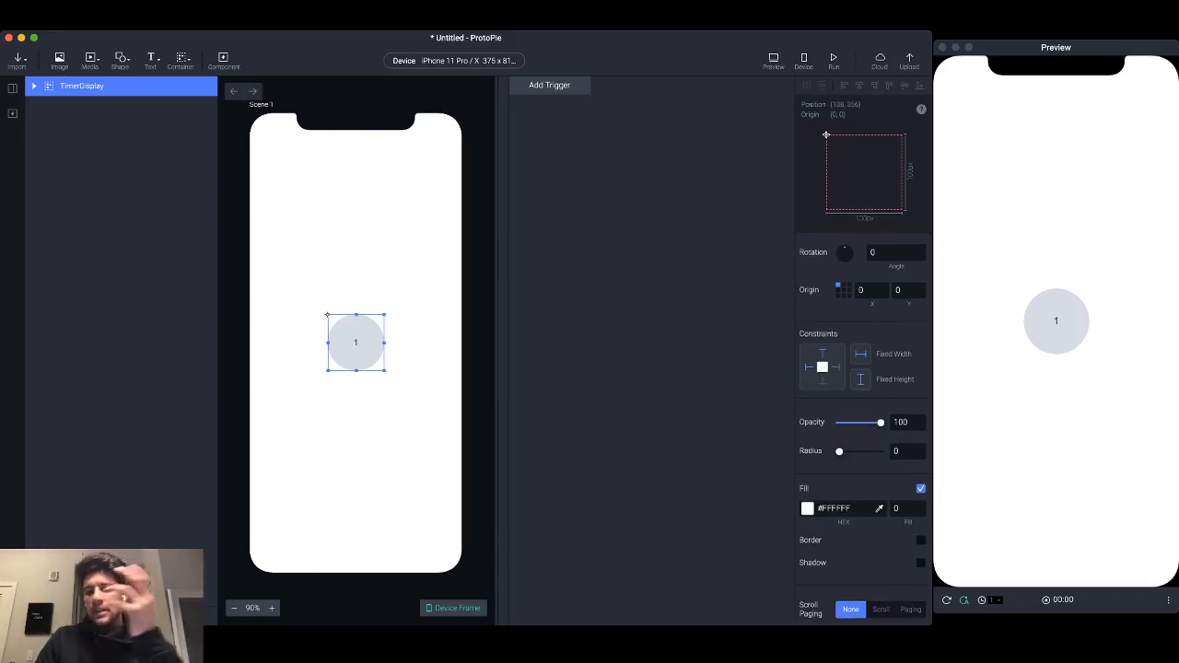
scroll(down, 3)
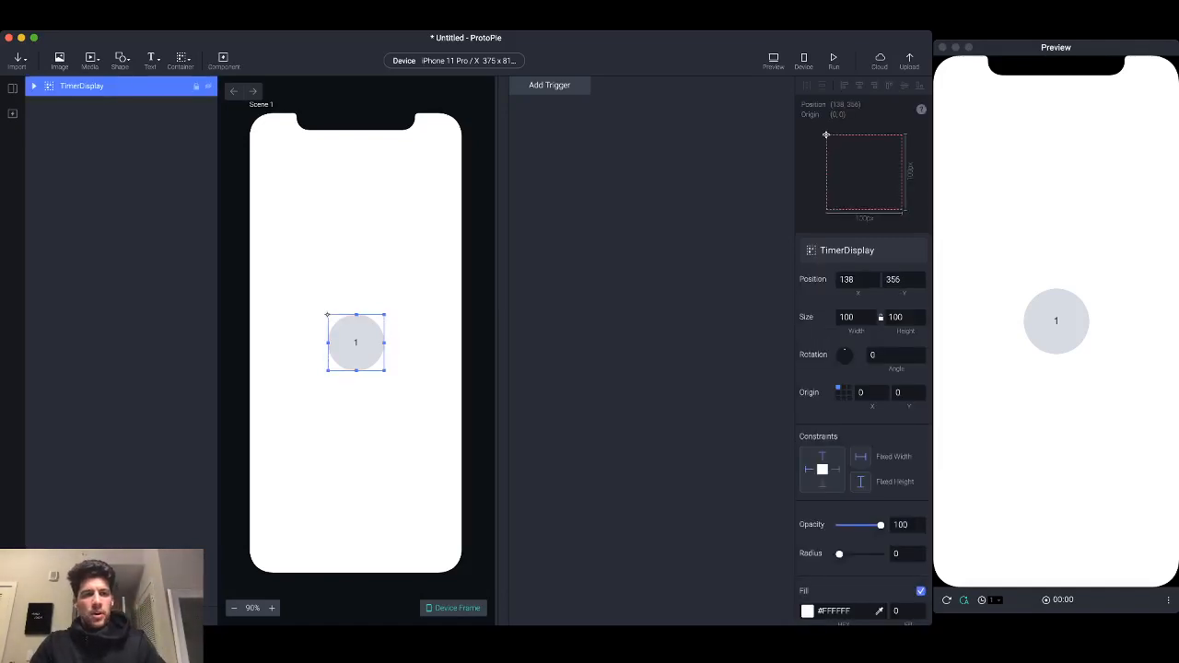
Expand TimerDisplay to show Timer and Bg, and open the trigger list
click(35, 86)
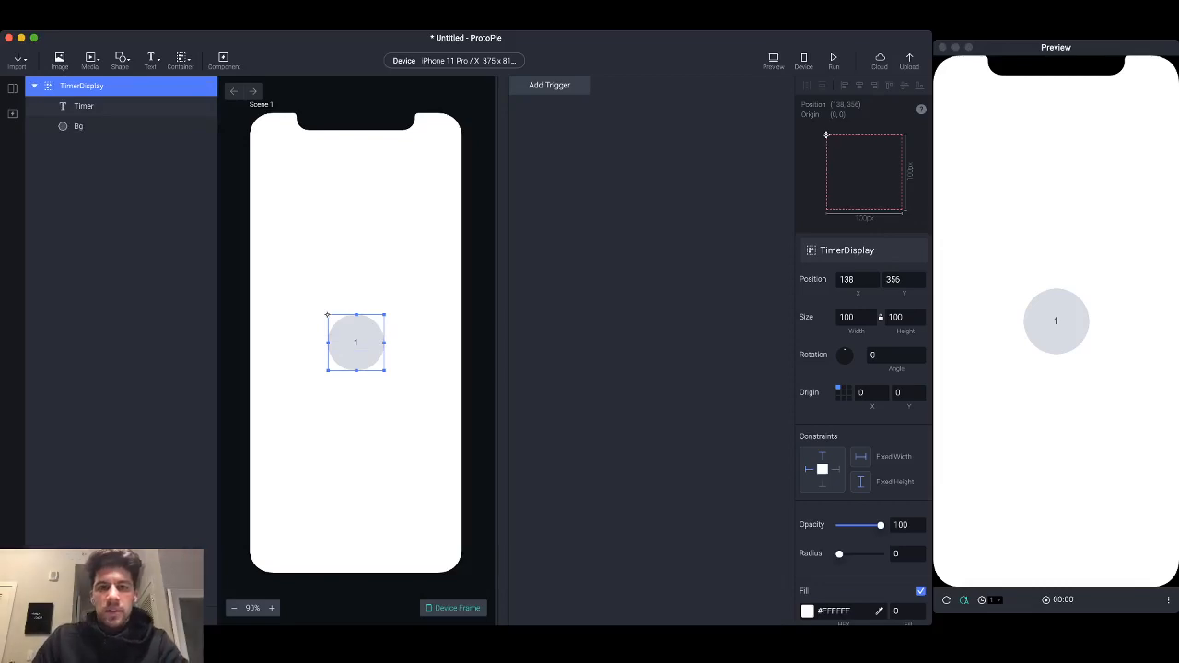
click(549, 85)
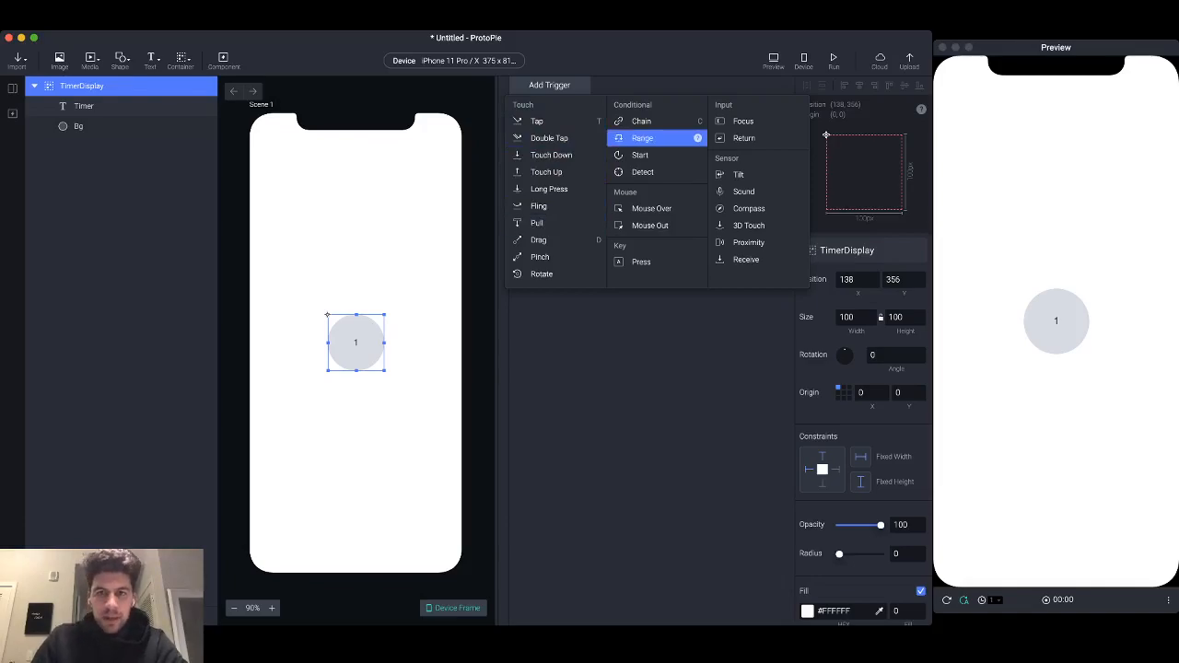
mouse_move(744, 120)
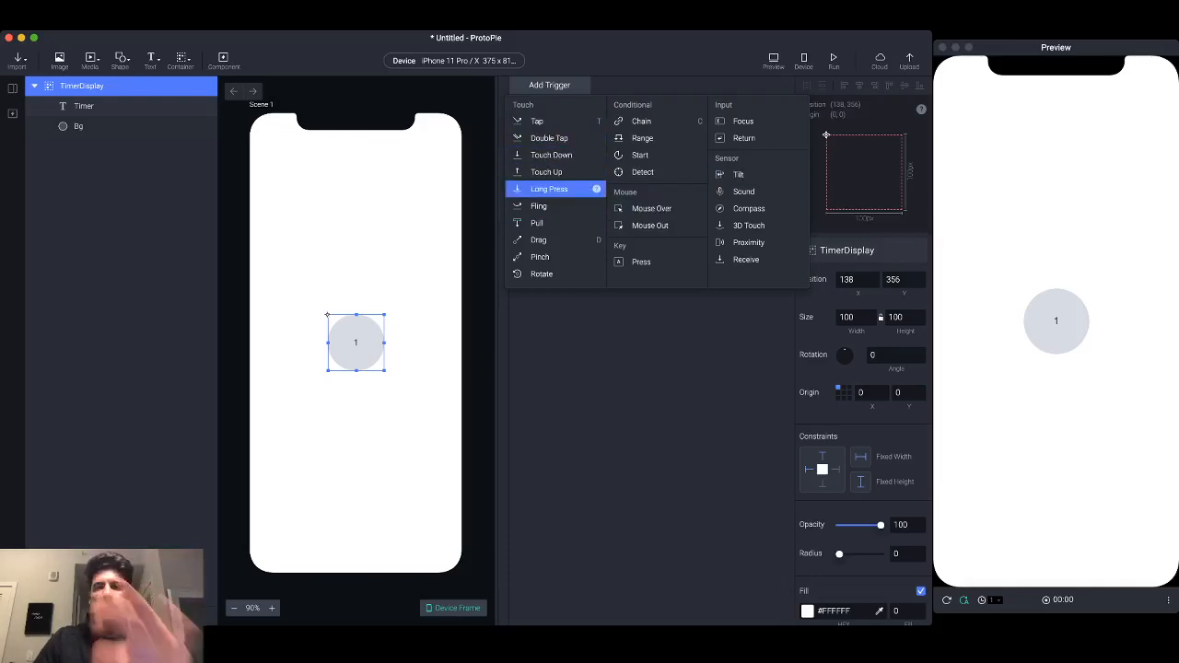
mouse_move(643, 173)
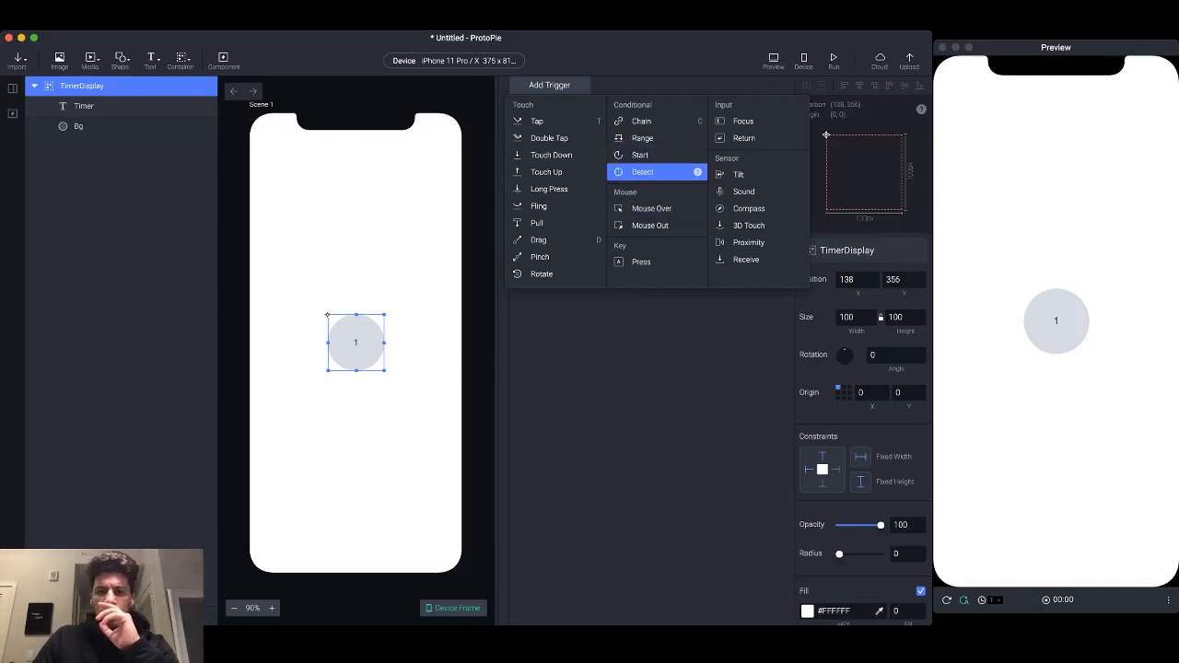
mouse_move(641, 154)
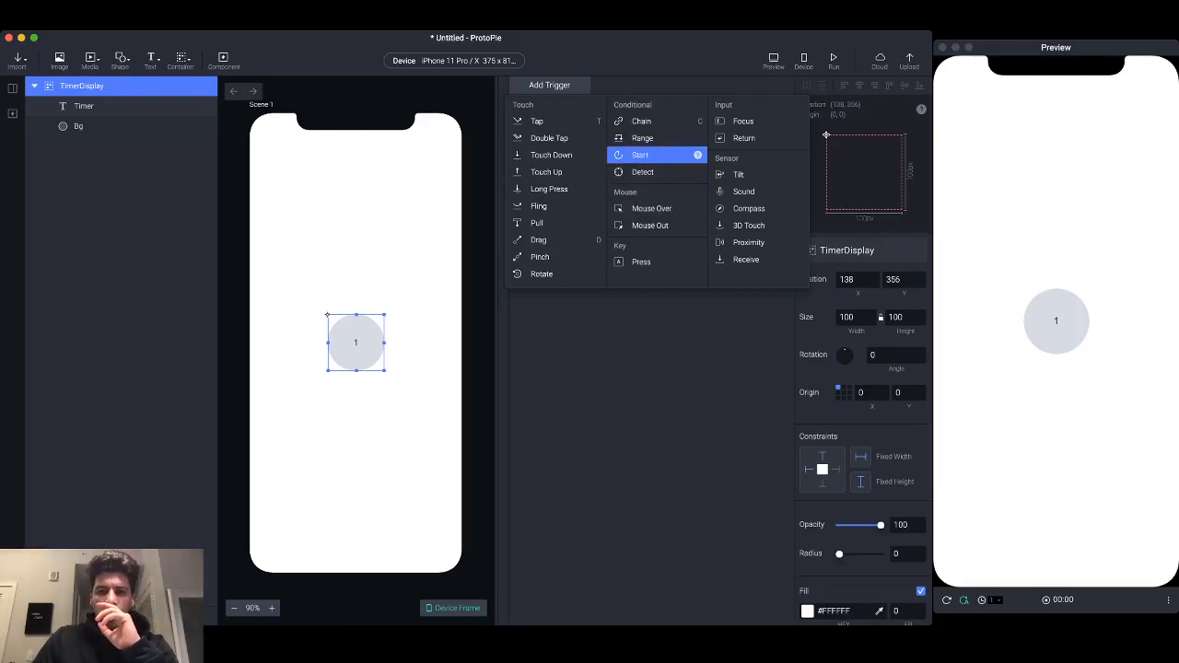
Add a Start trigger with five Text responses all set to the Timer layer
click(641, 154)
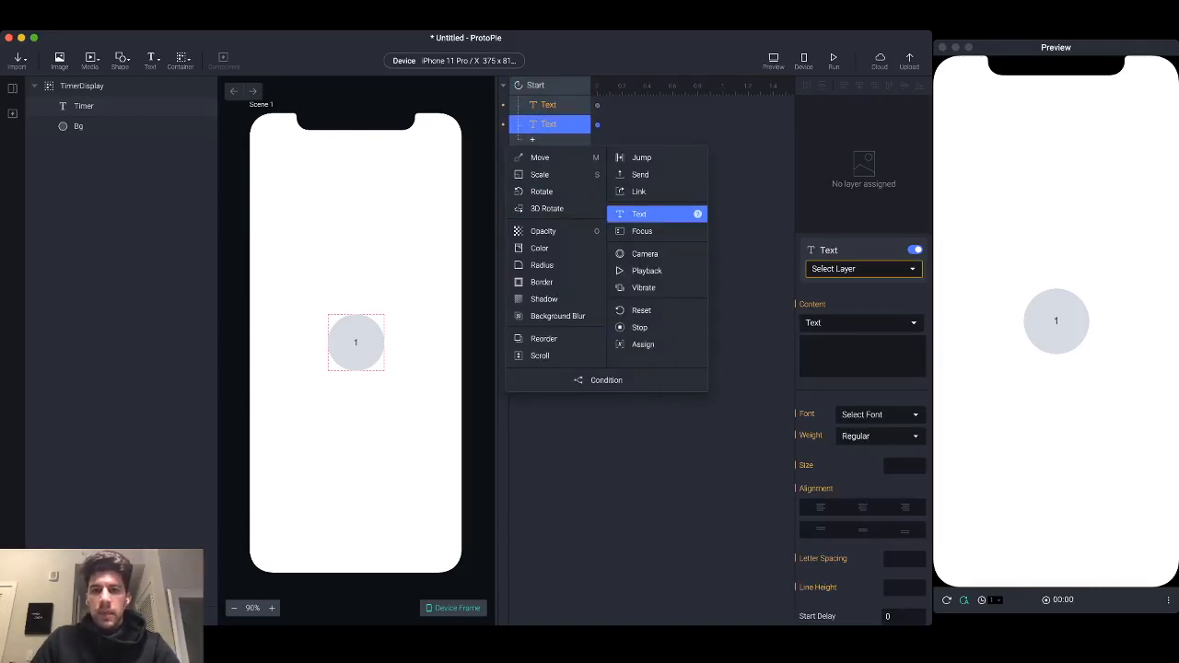
click(638, 214)
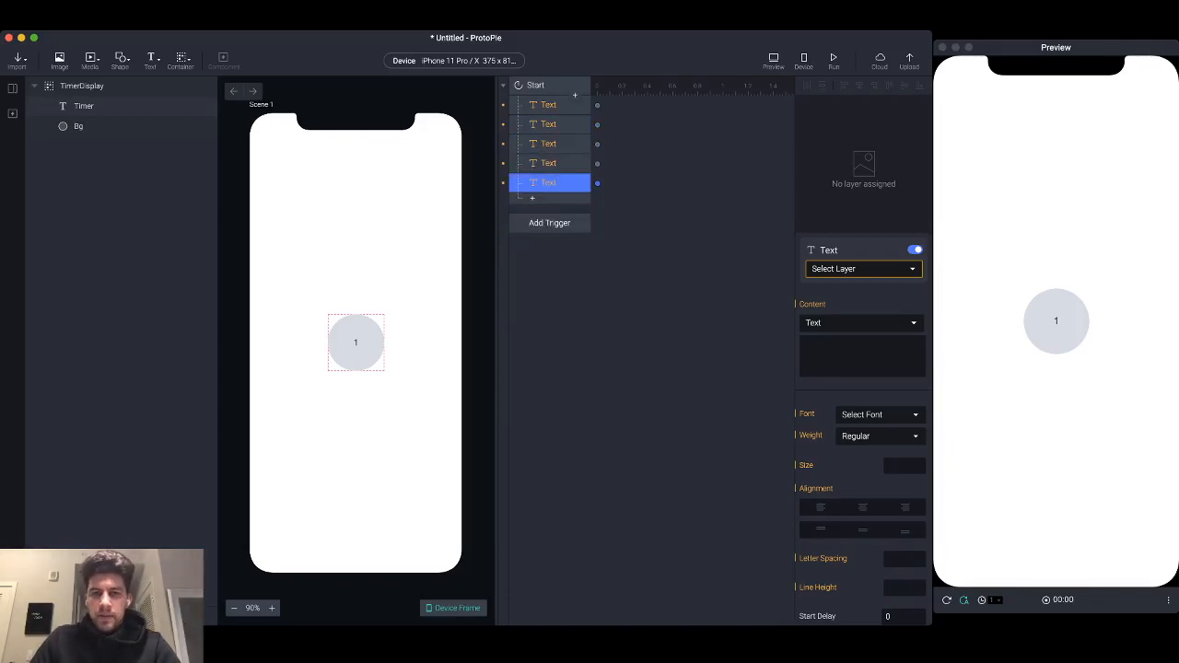
click(548, 164)
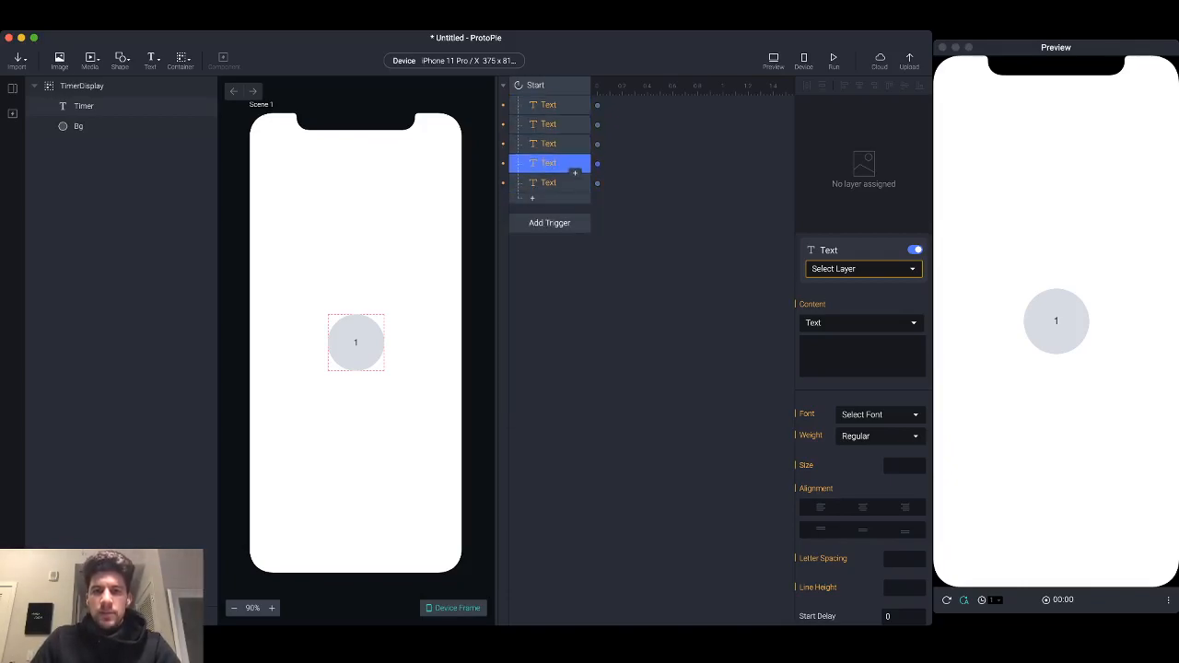
click(549, 105)
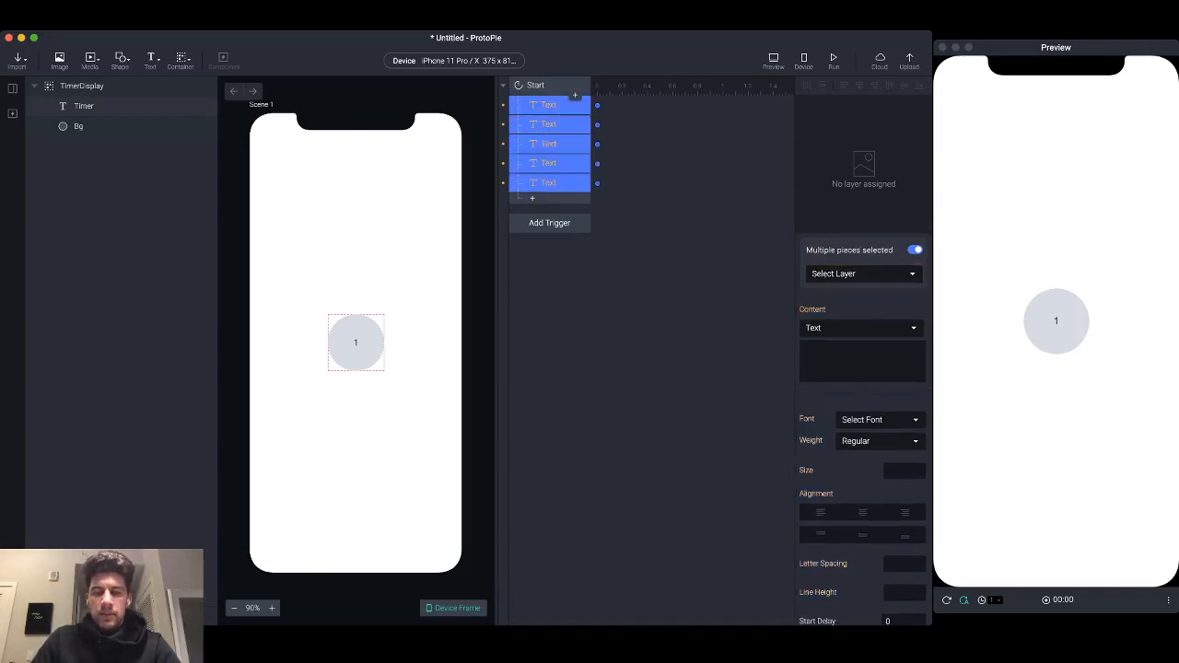
click(549, 104)
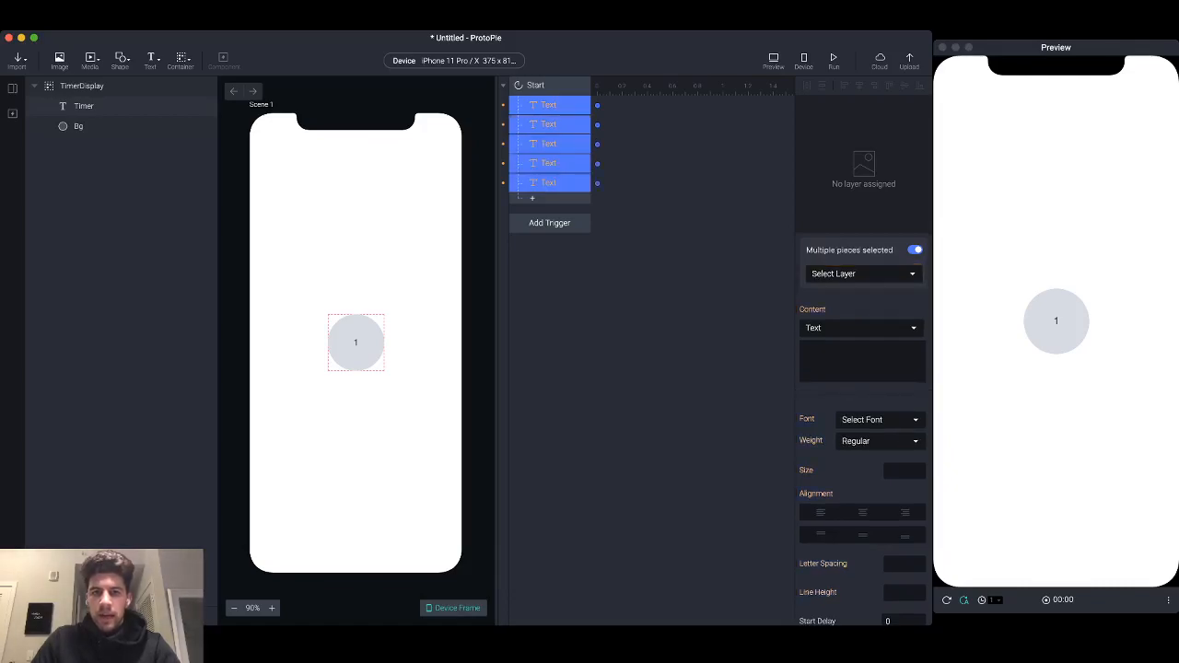
click(861, 272)
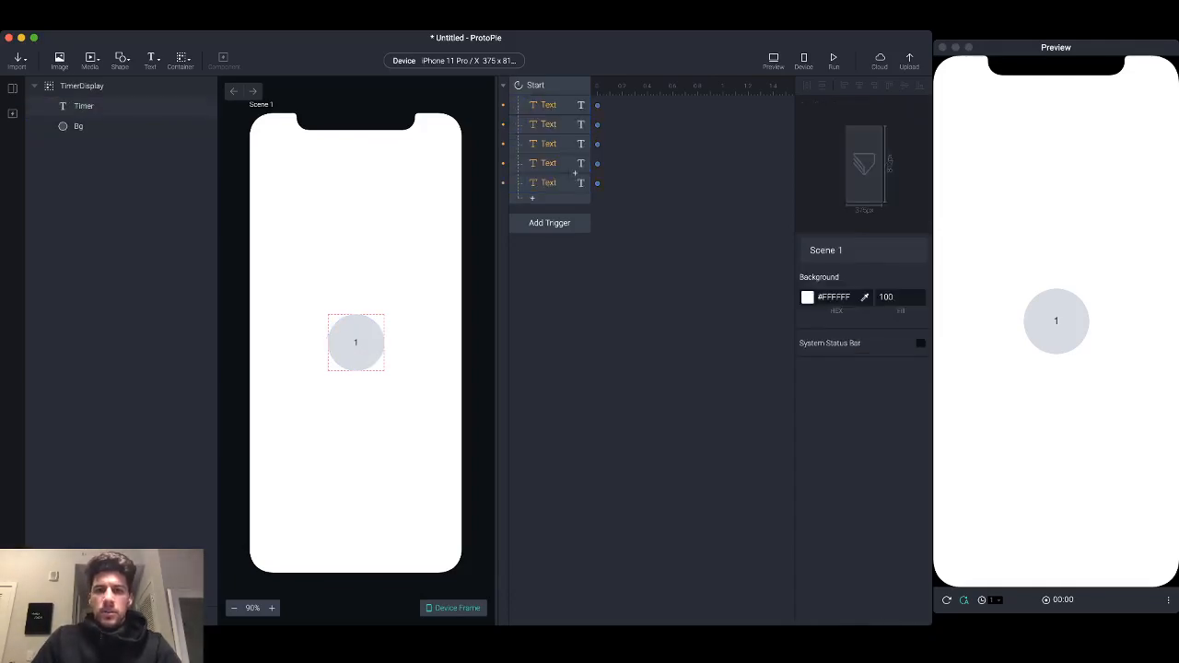
click(549, 104)
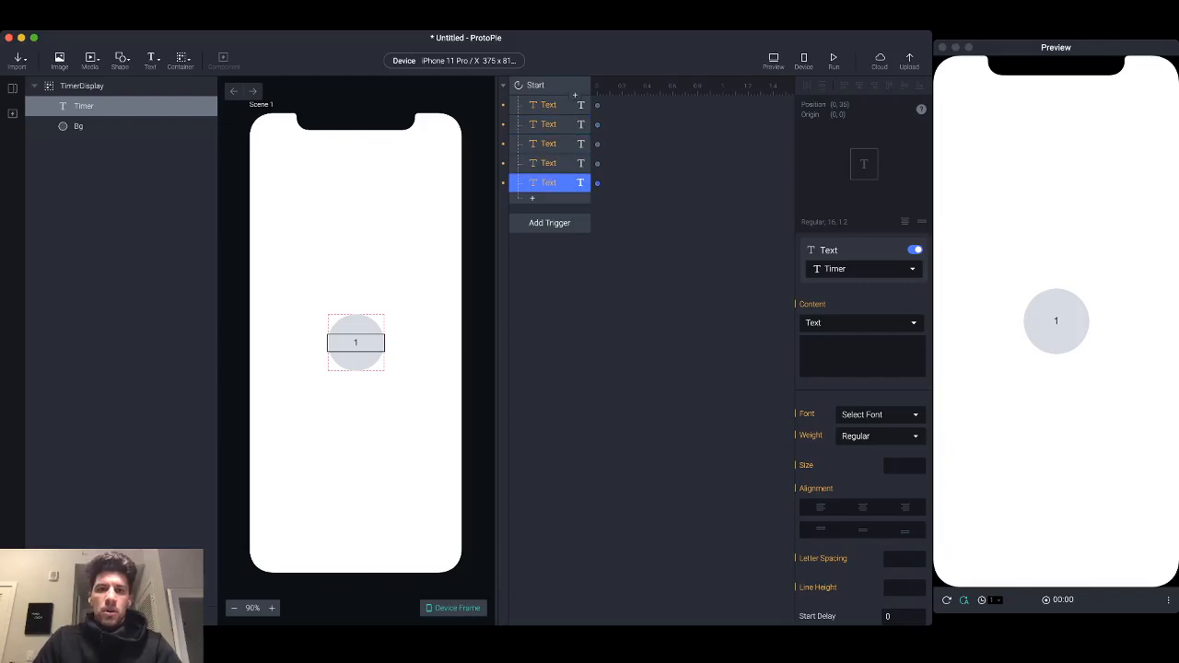
Enter the number 2 and the following digits into the first Text responses' Content
click(548, 104)
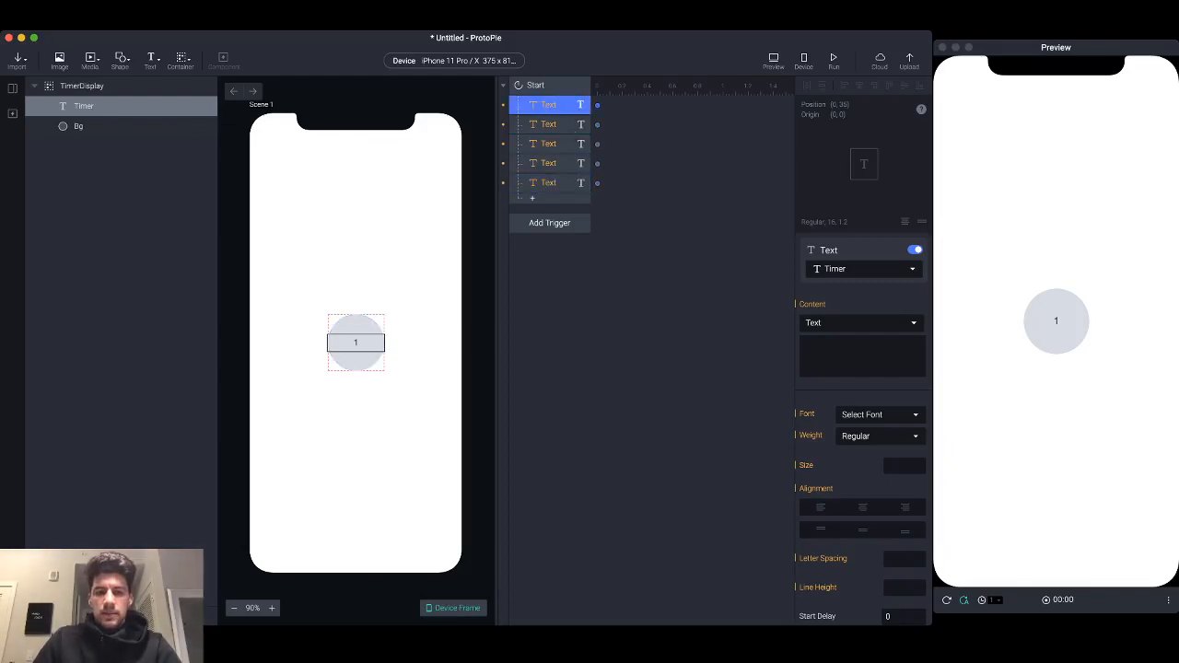
click(862, 357)
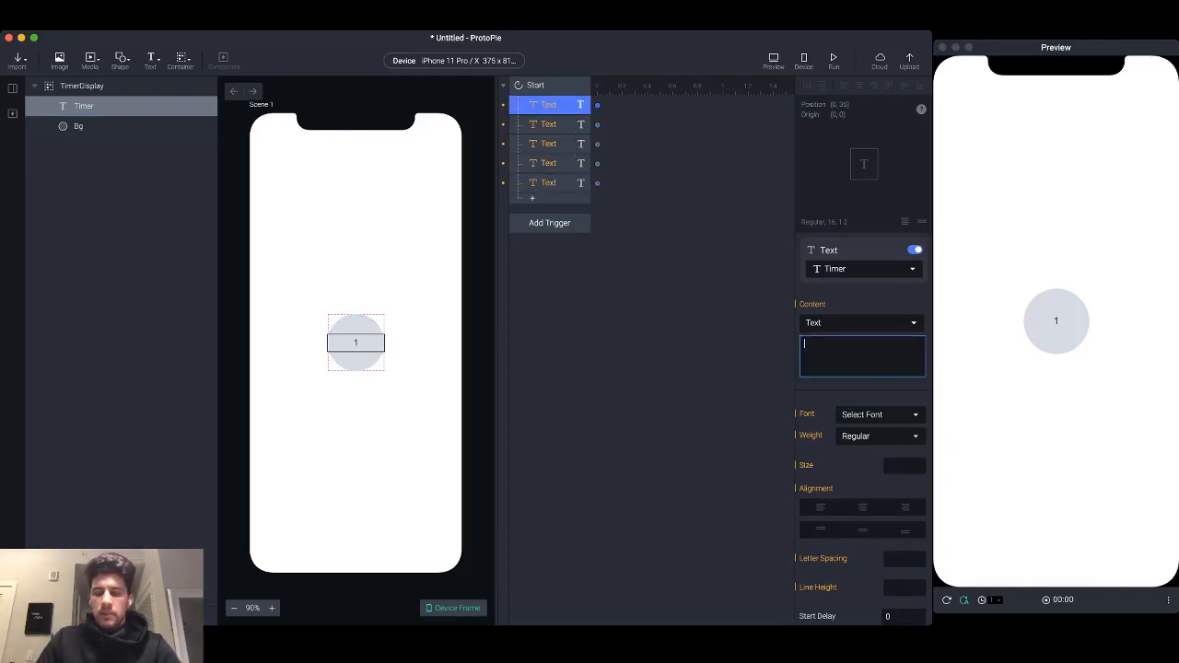
text(2)
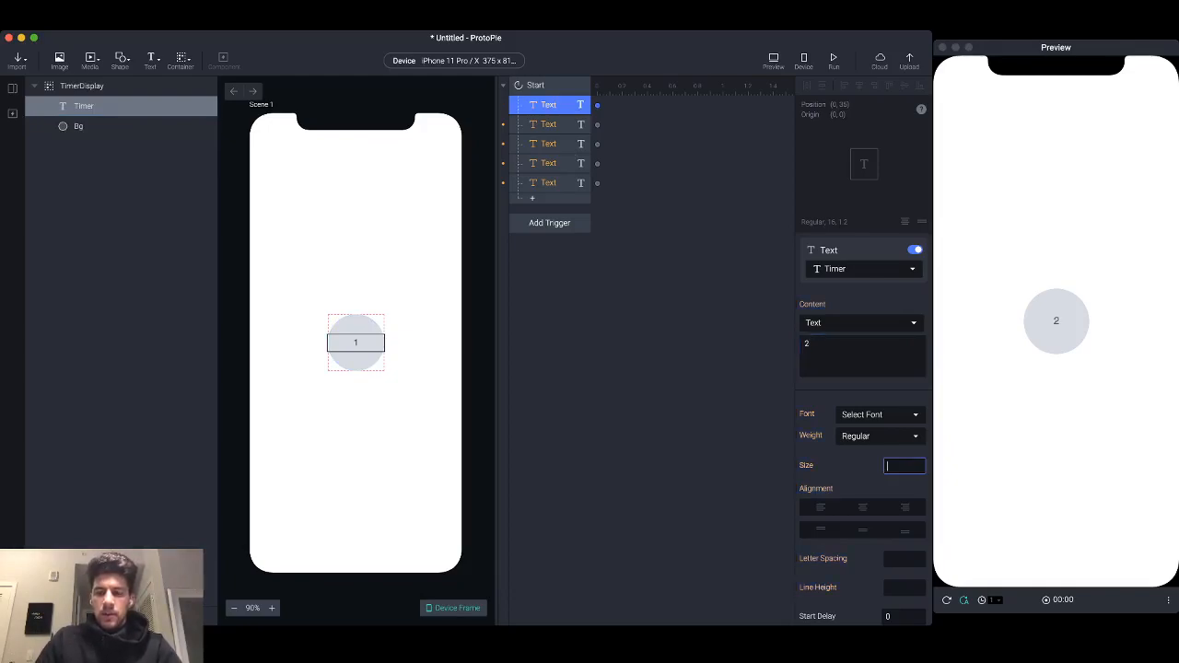
click(548, 124)
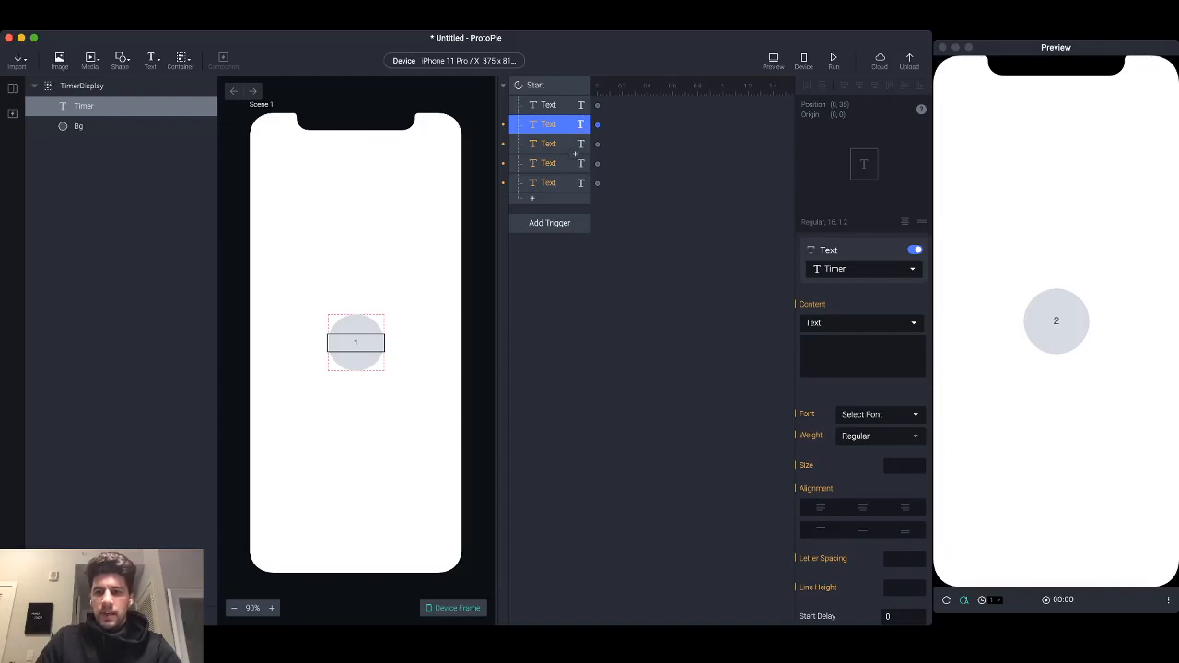
text(2)
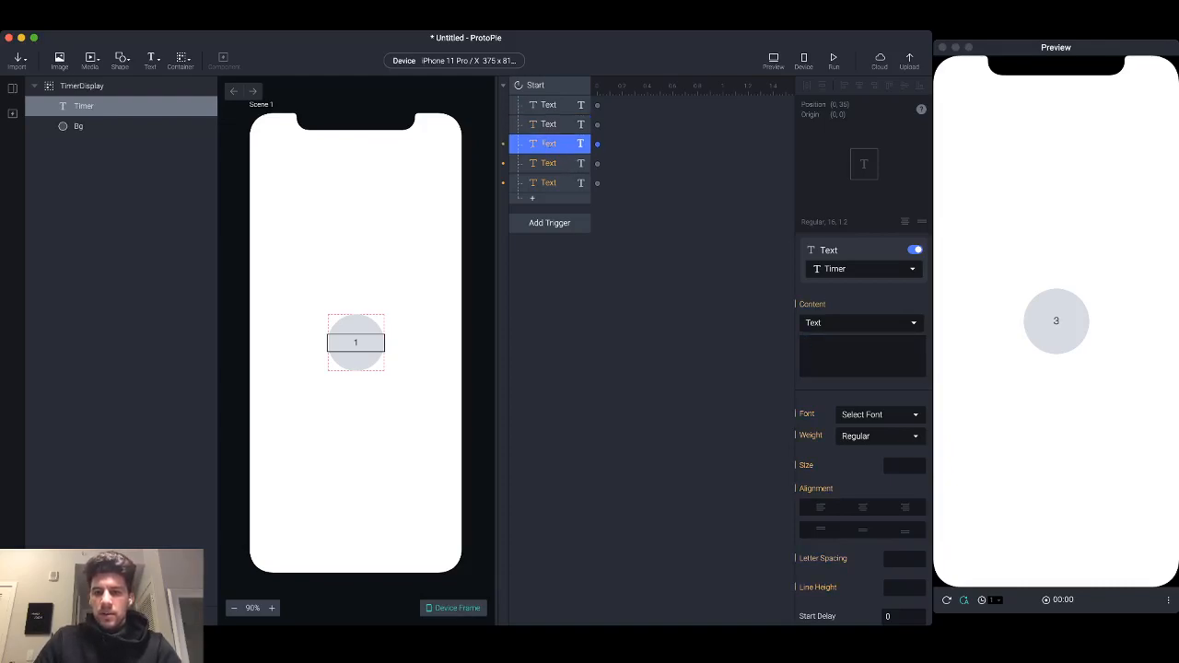
Move through the remaining responses and set the 5's font size to 25
click(549, 163)
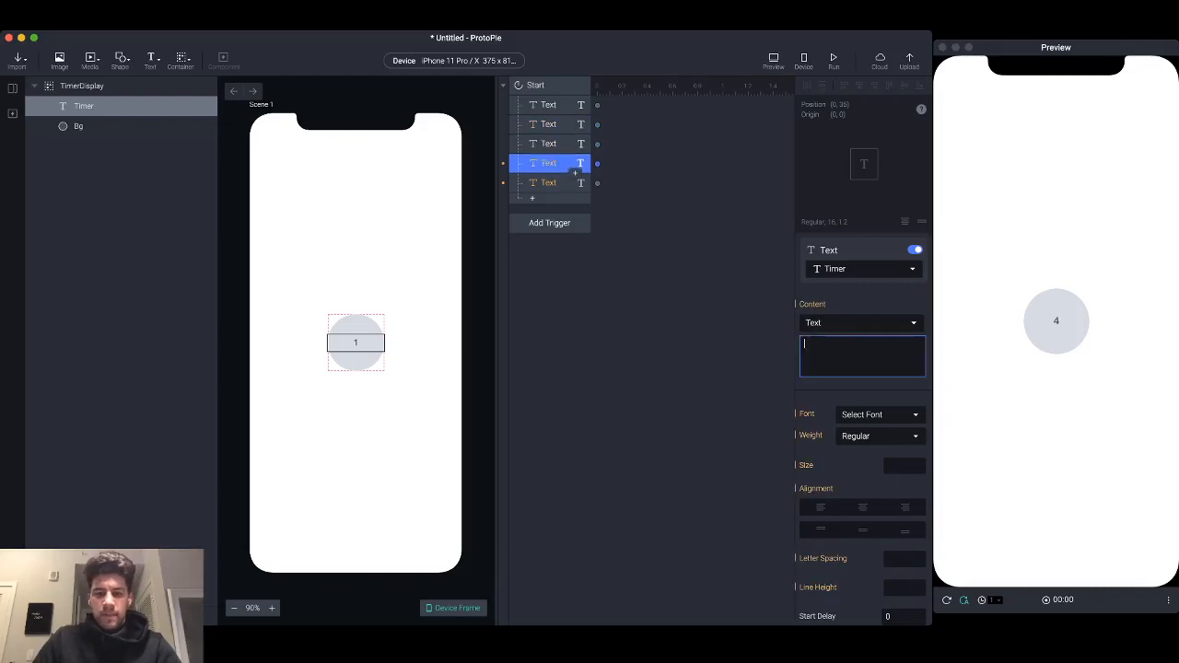
click(548, 183)
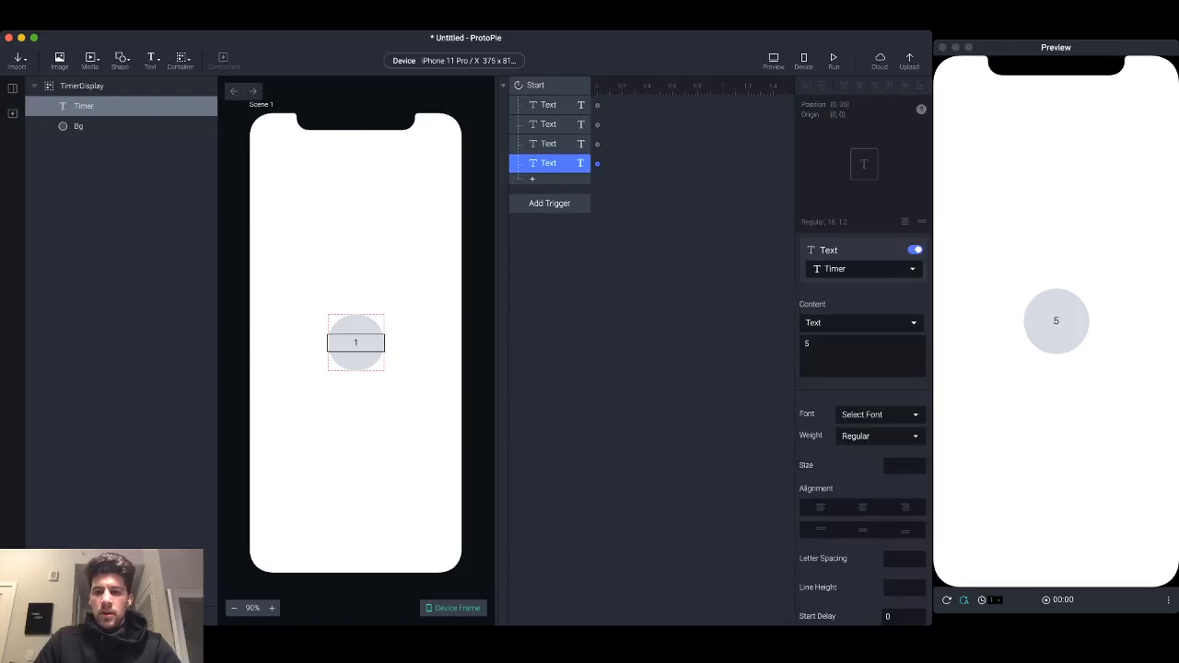
click(904, 465)
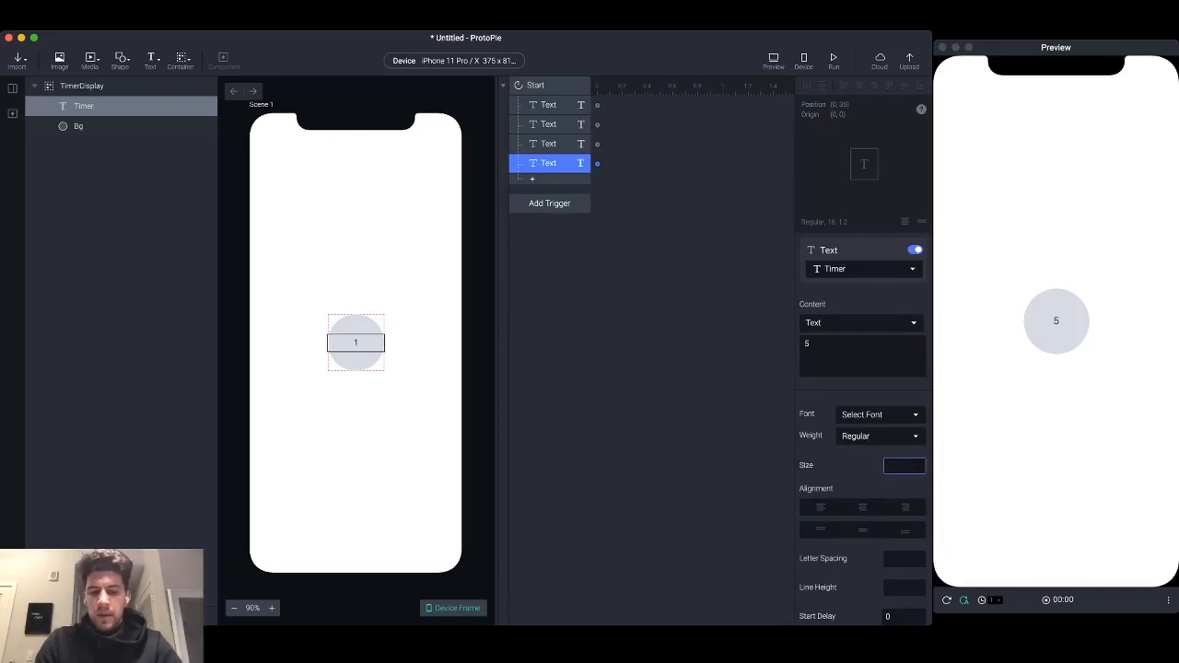
text(25)
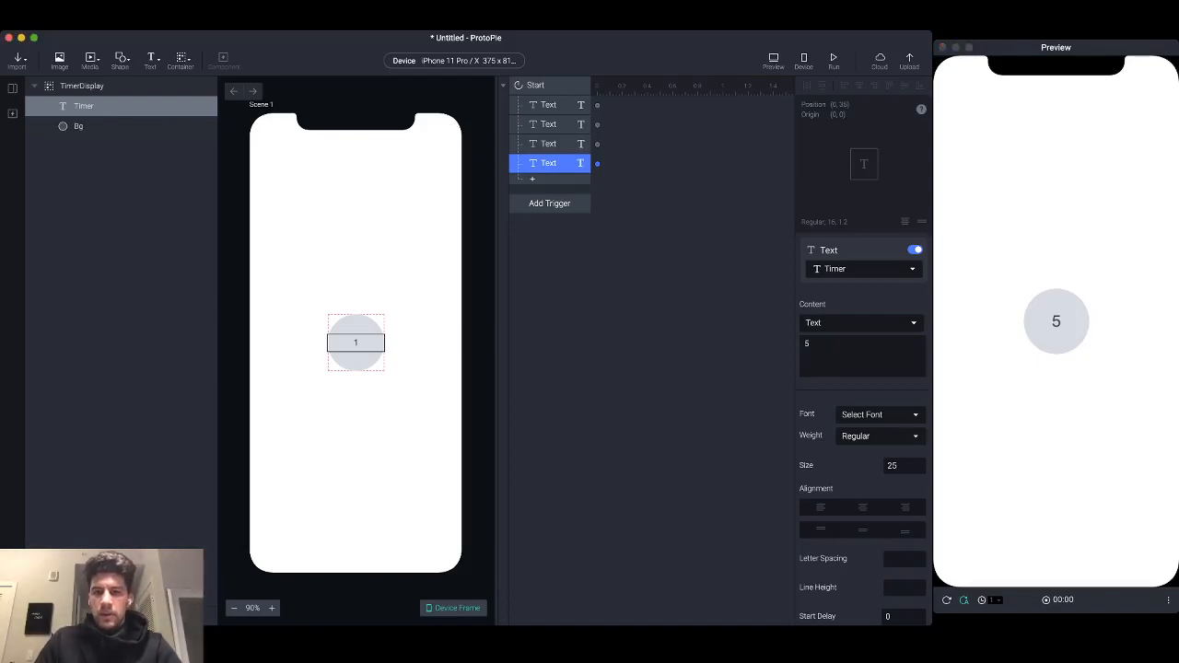
Give the Text responses start delays of 1, 2 and 3 seconds
click(548, 104)
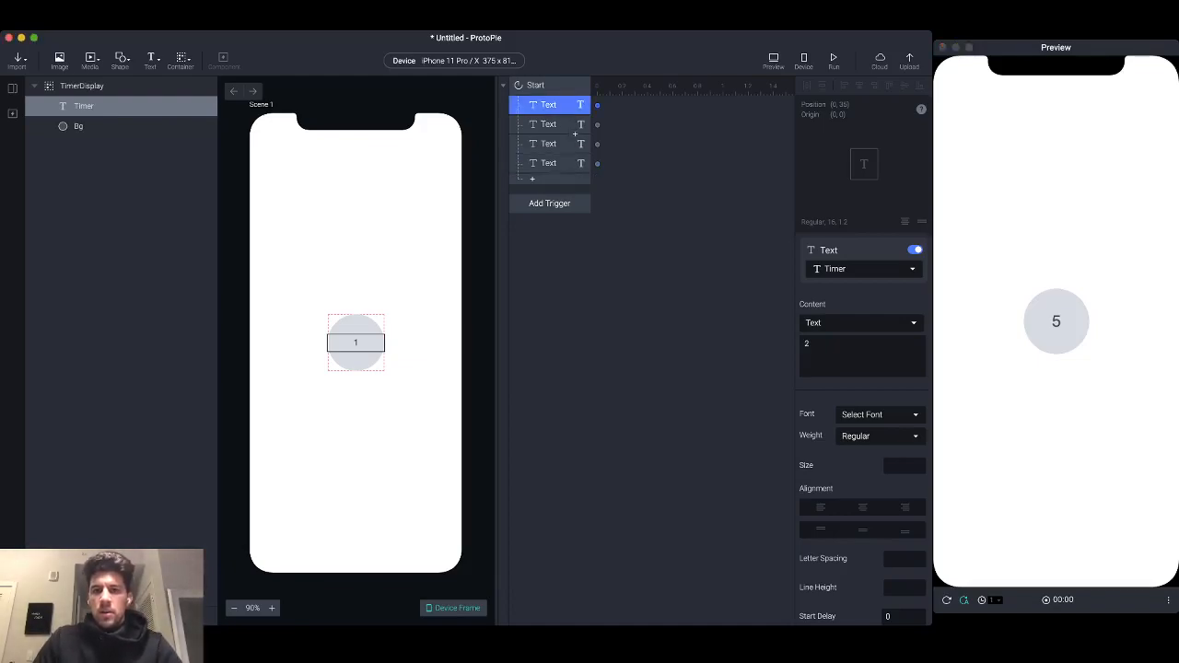
click(548, 163)
text(1)
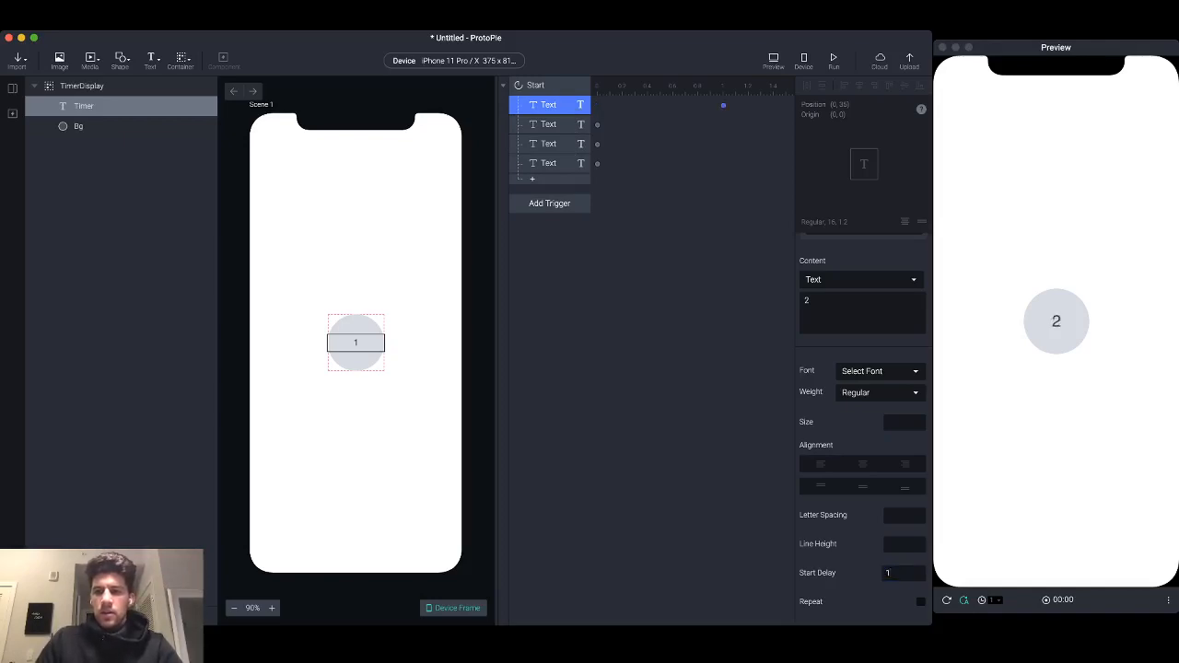
click(548, 124)
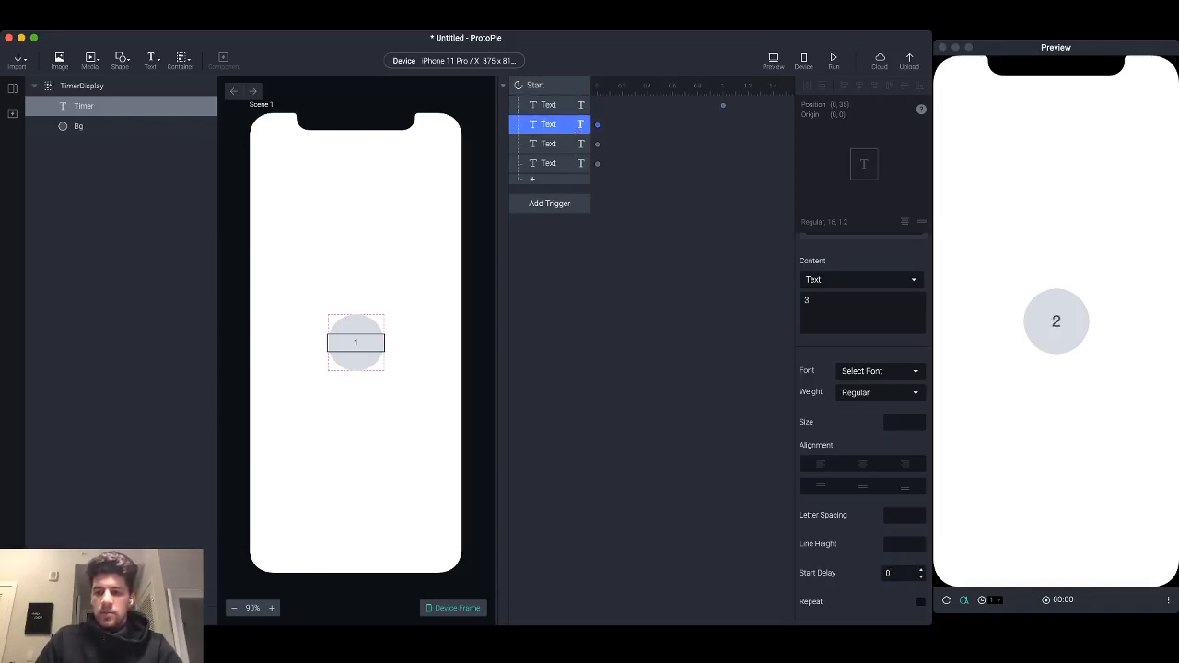
text(2)
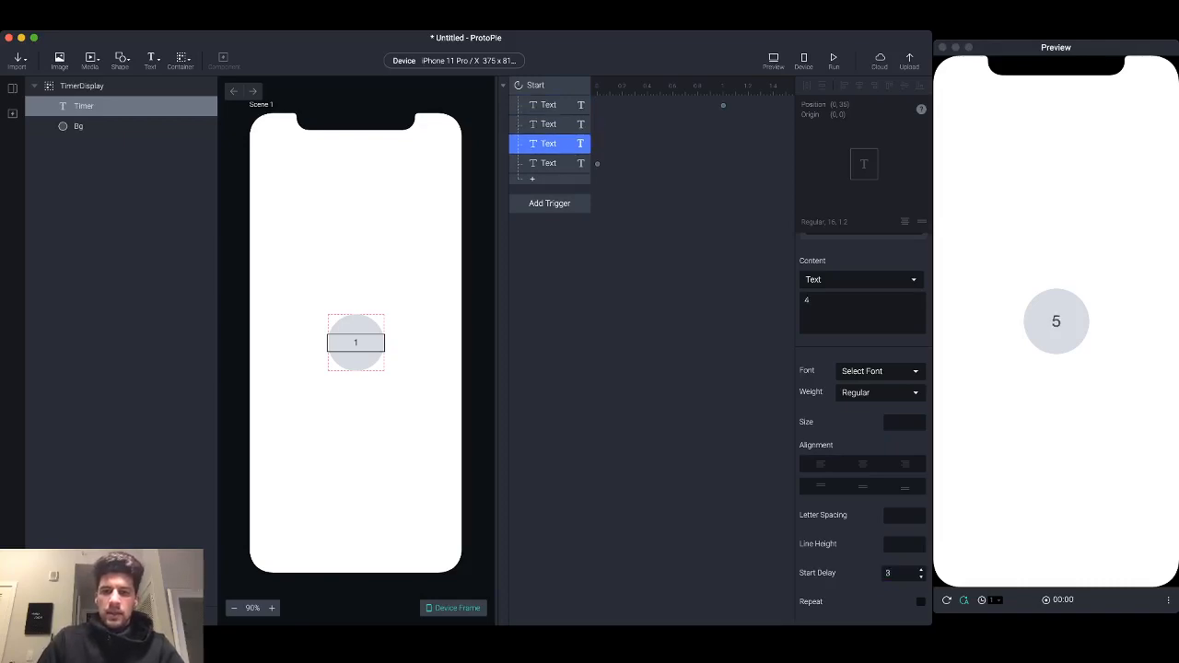
click(548, 163)
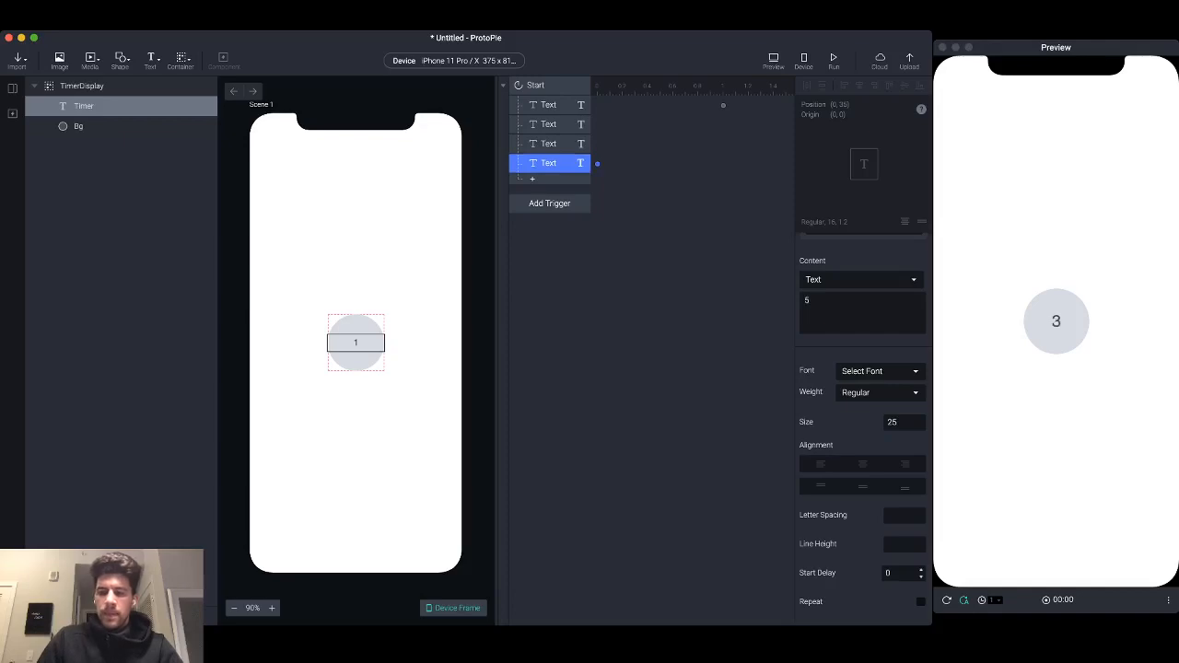